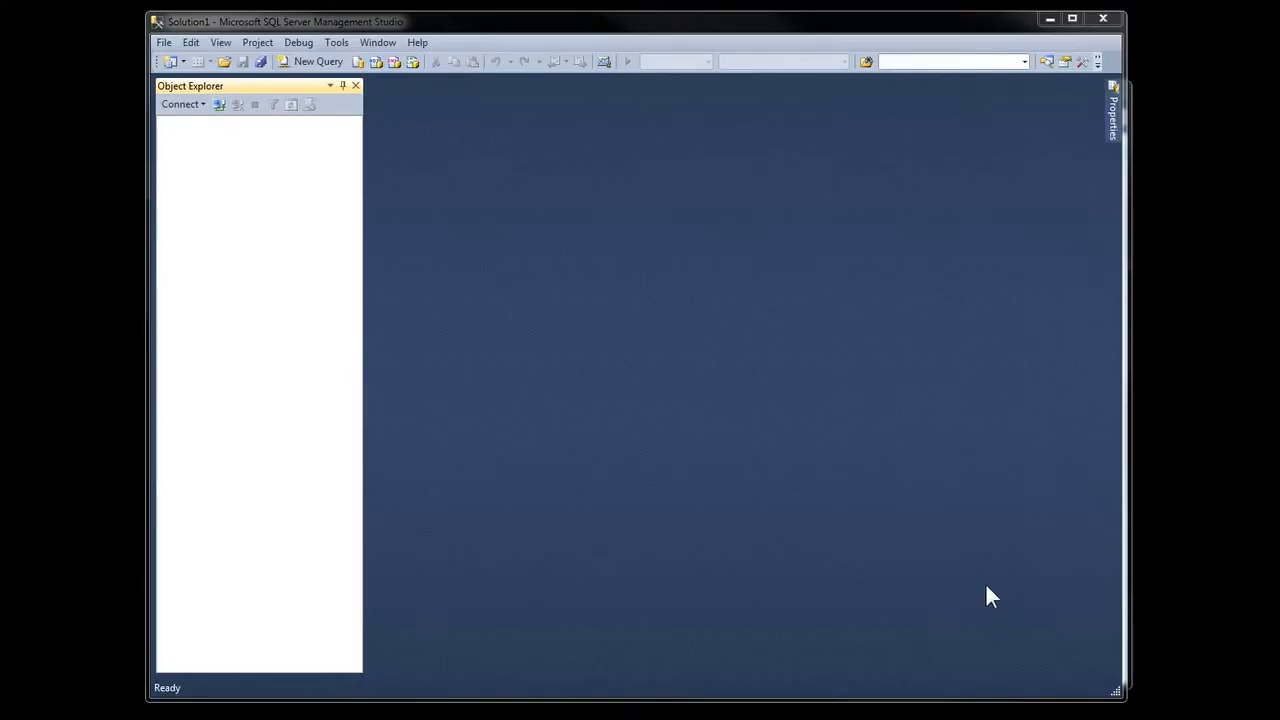
mouse_move(977, 580)
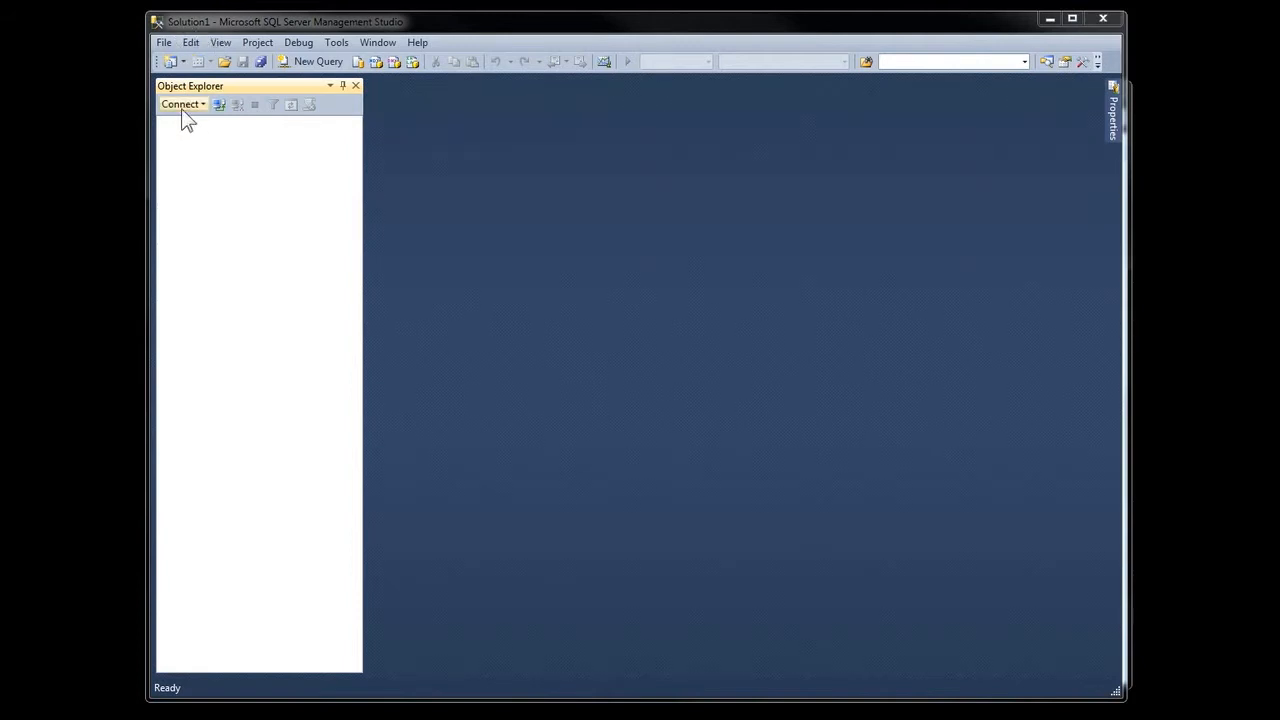
mouse_move(219, 104)
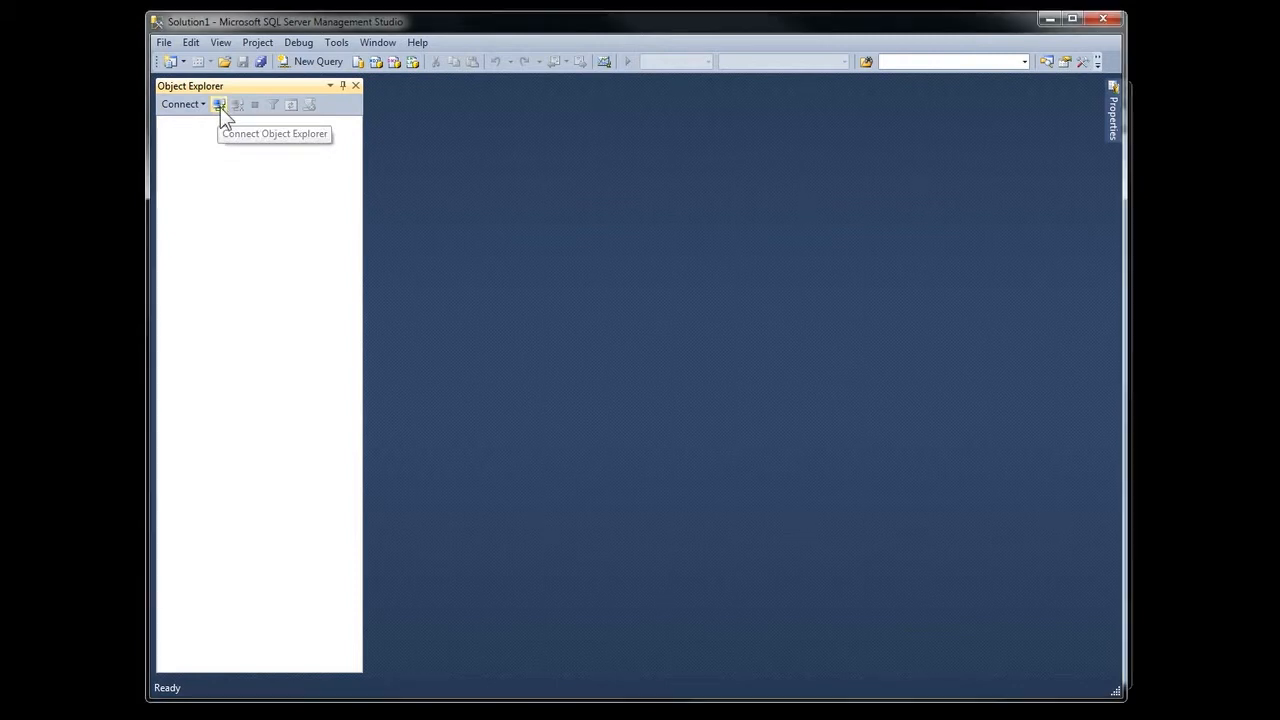
- Connect Object Explorer to server 'localhost' with Windows Authentication kept as the login method
left_click(219, 104)
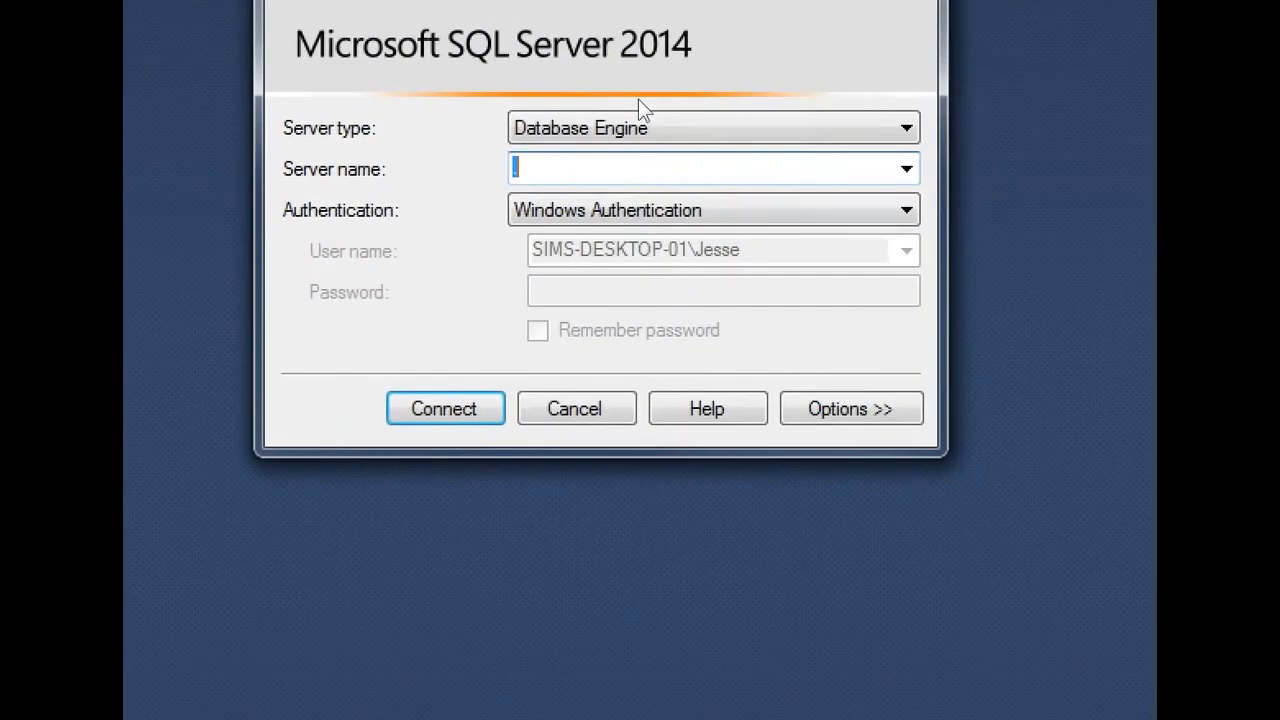
mouse_move(610, 230)
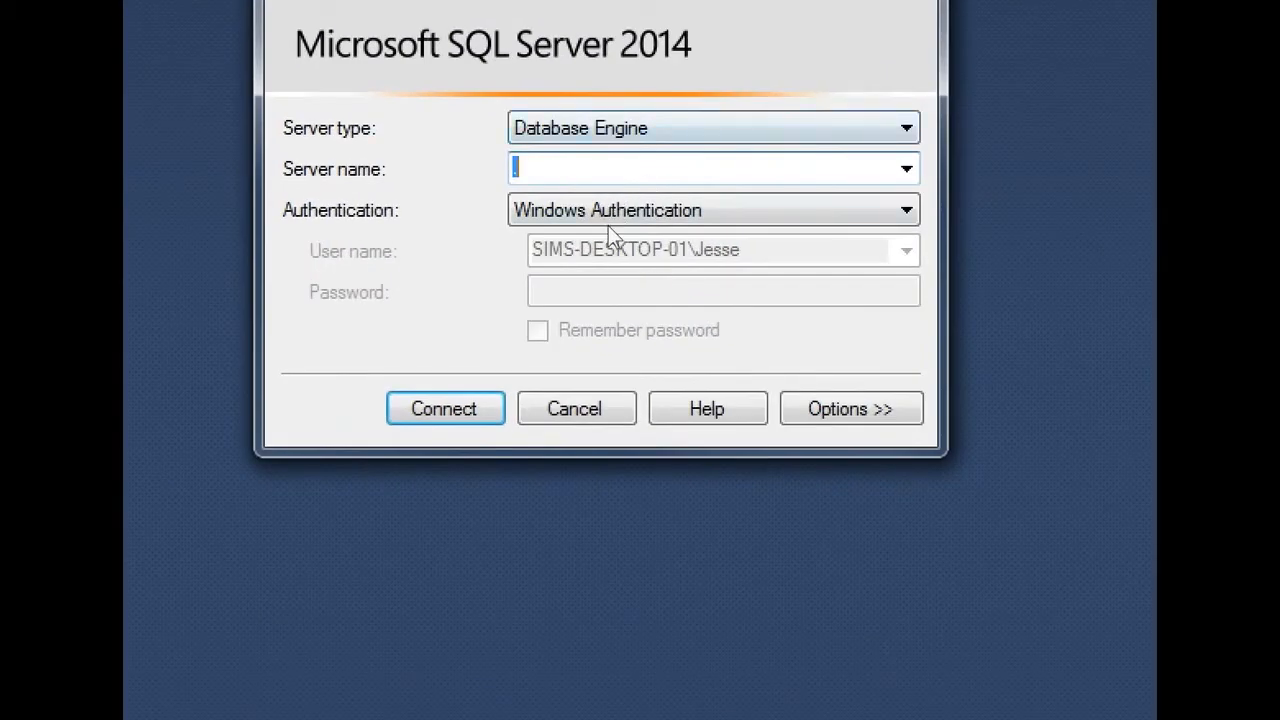
type(".")
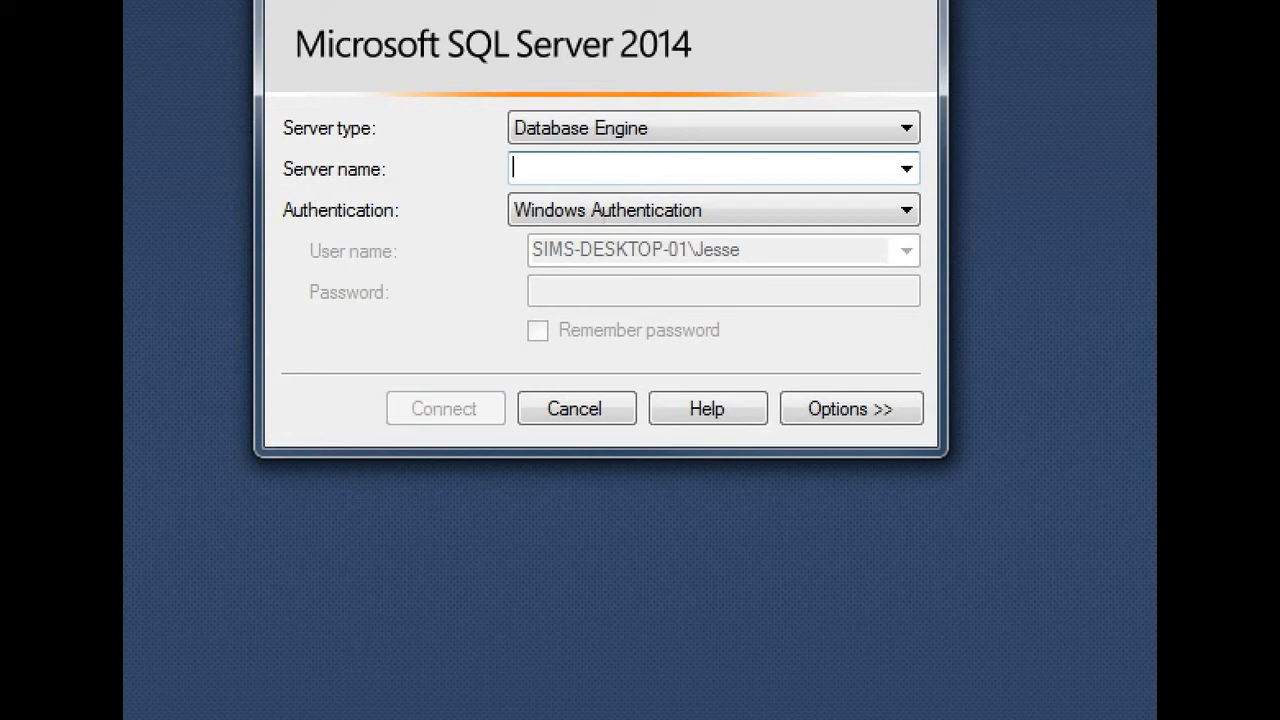
type("local")
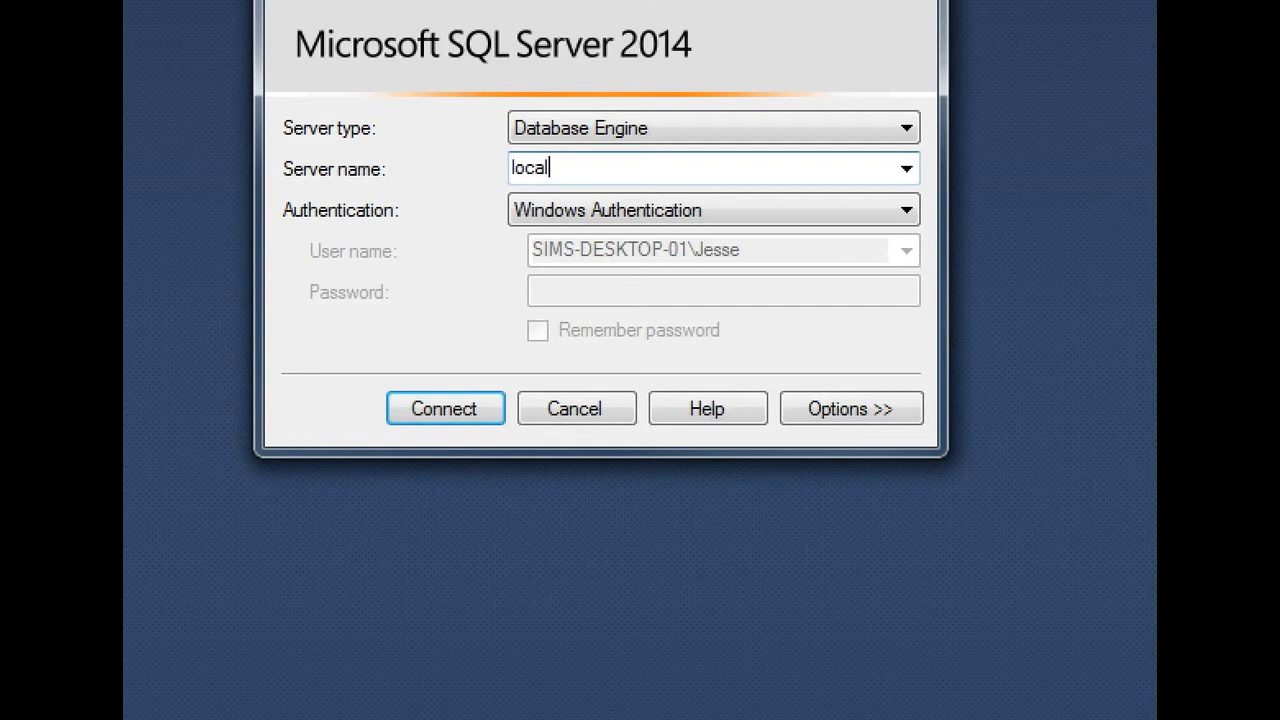
type("host")
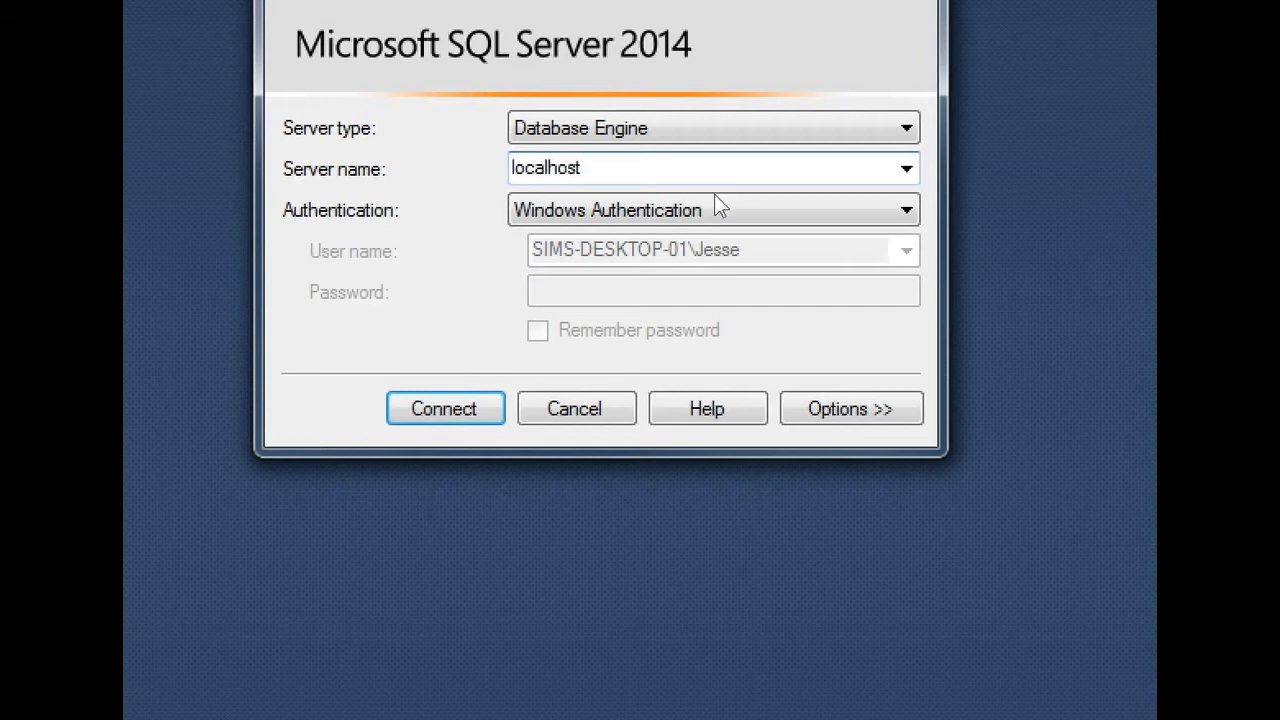
mouse_move(618, 302)
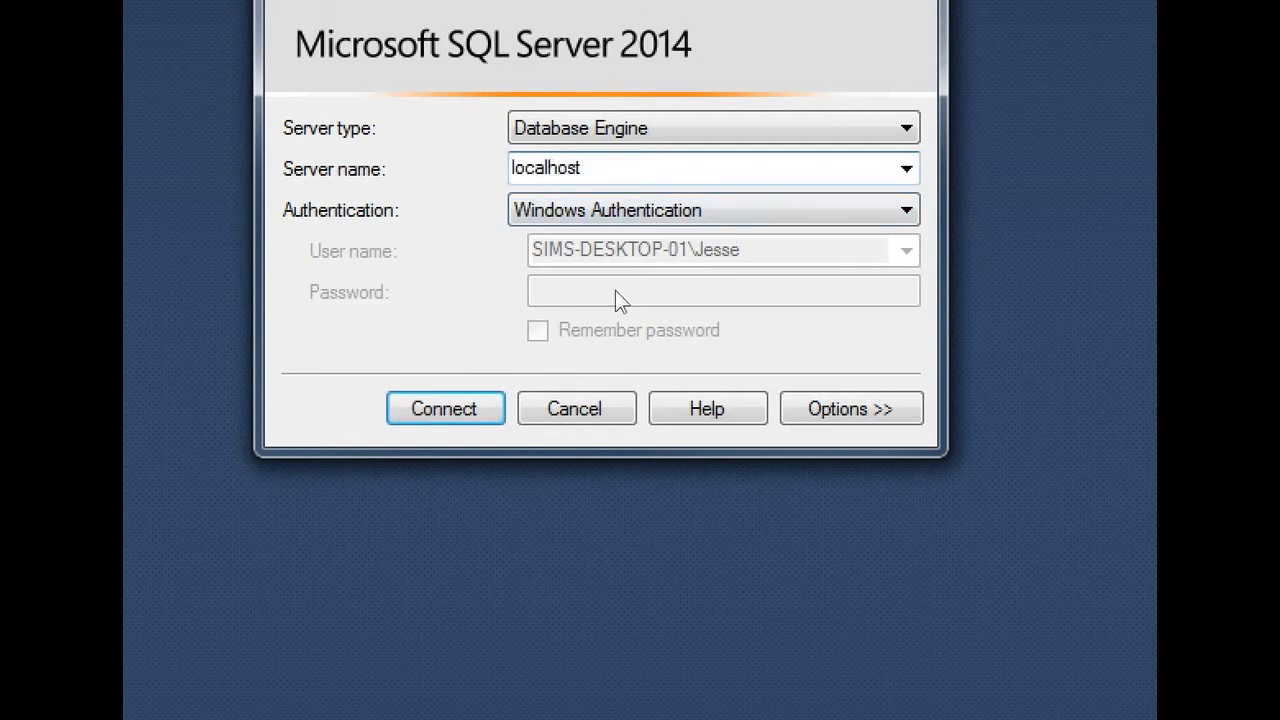
left_click(903, 210)
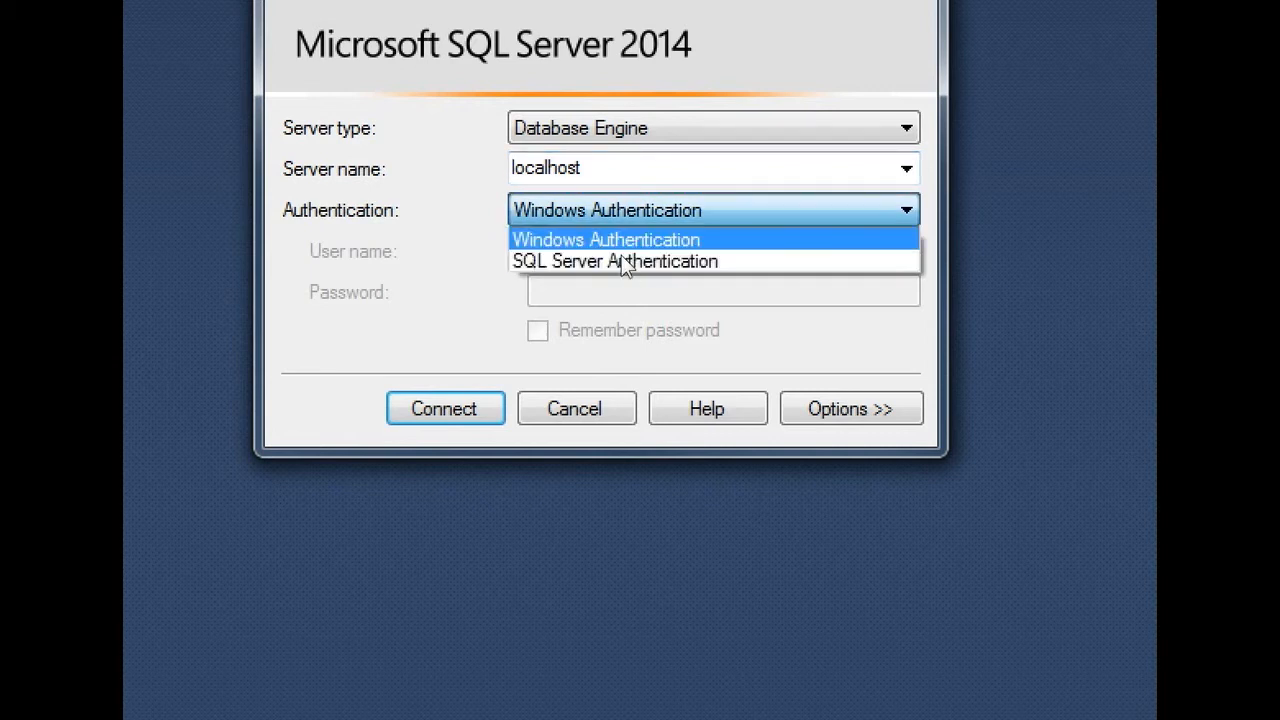
left_click(614, 261)
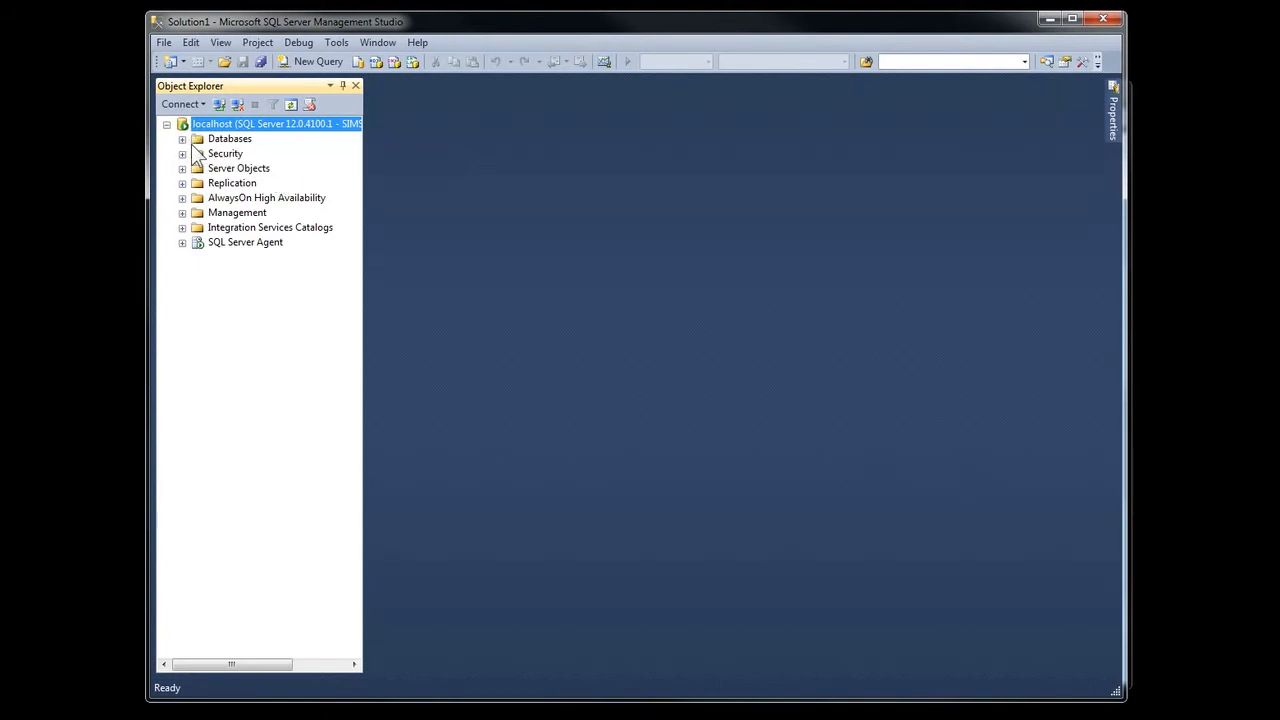
mouse_move(228, 140)
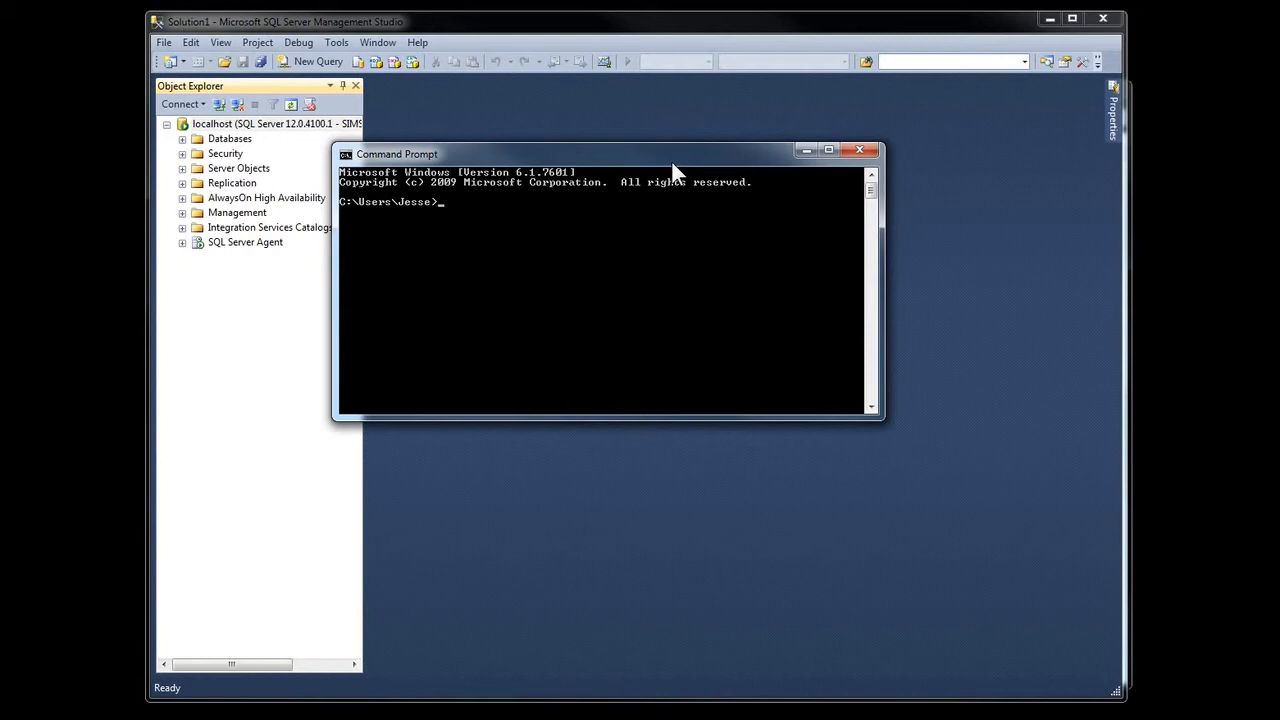
type("SQLCMD -S")
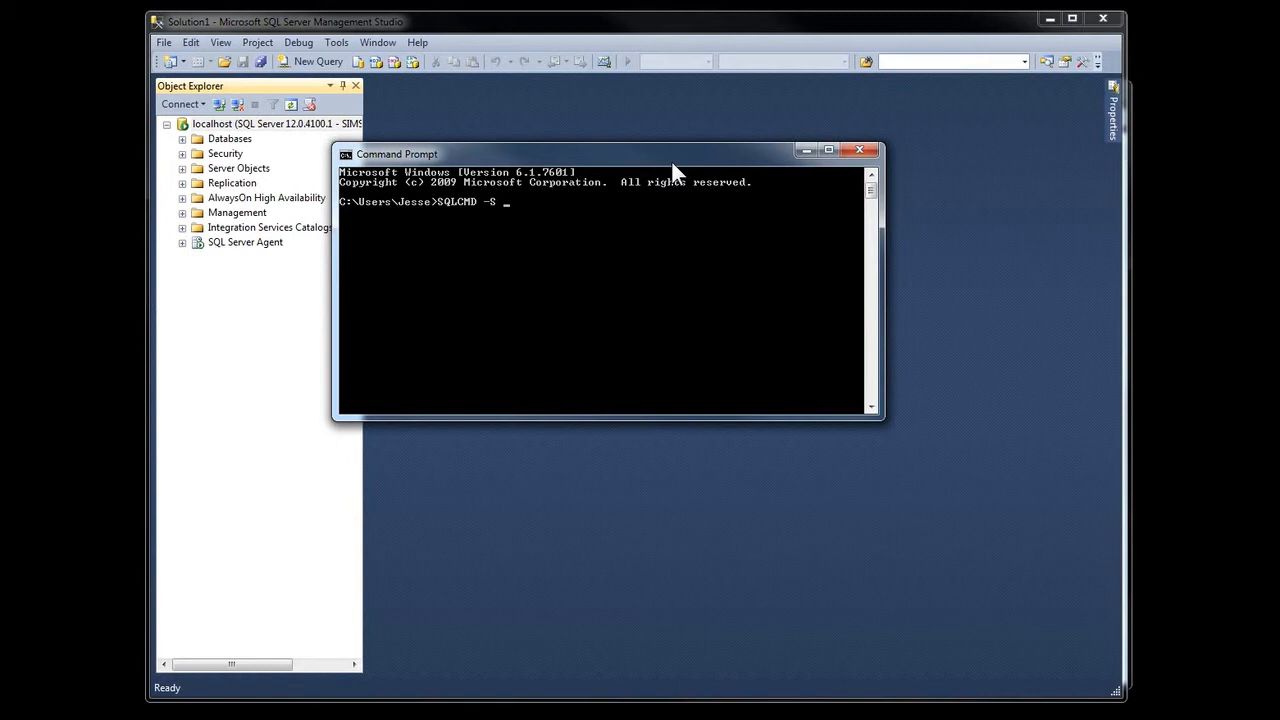
type("localhost")
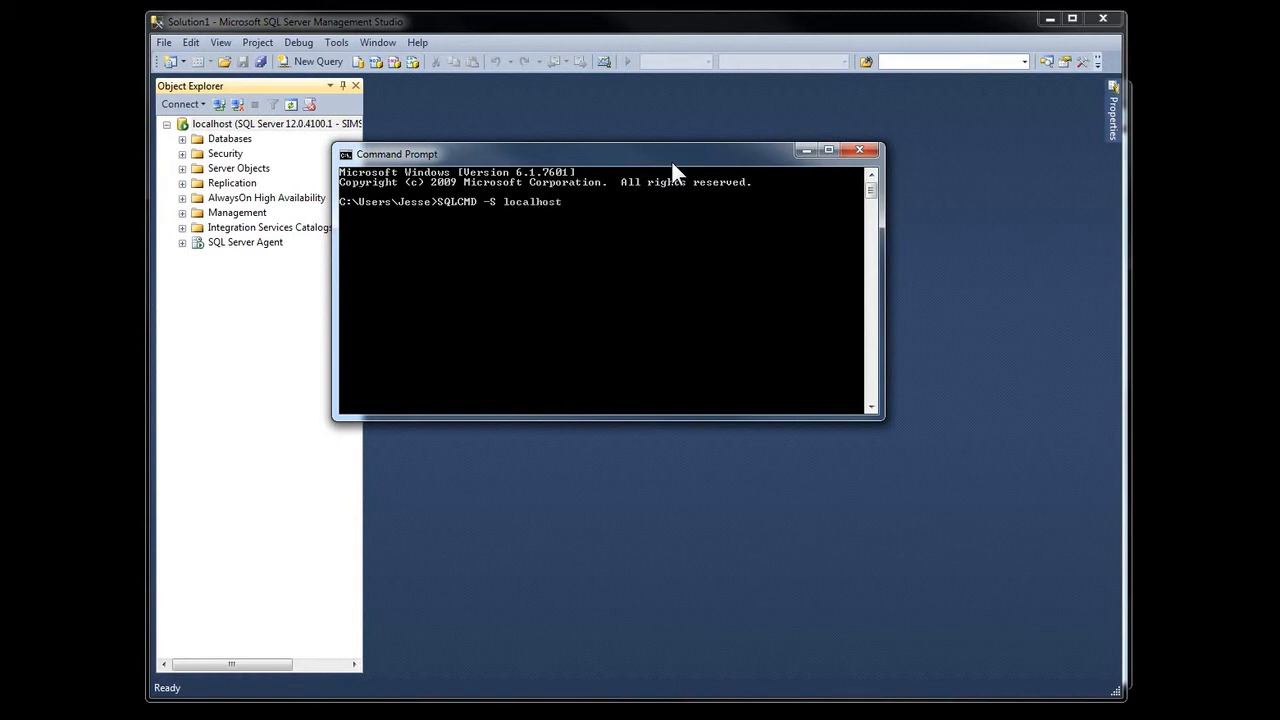
type("-d")
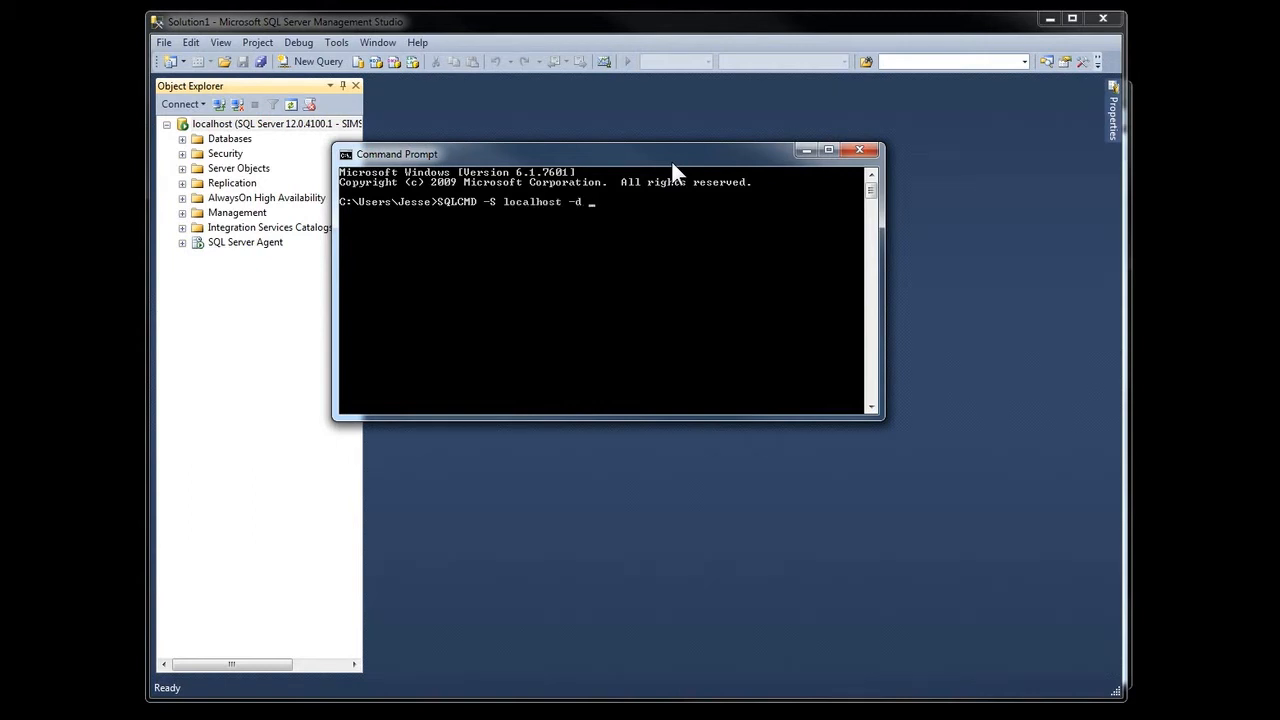
type("master")
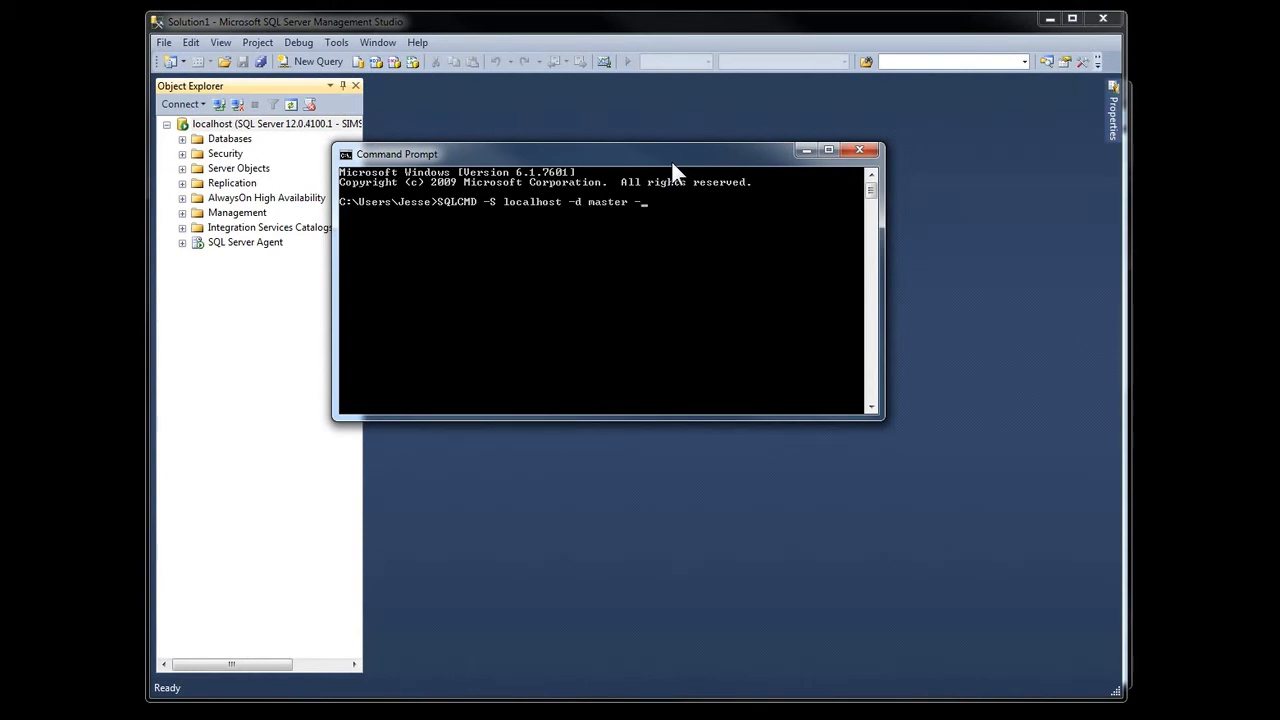
type("-E")
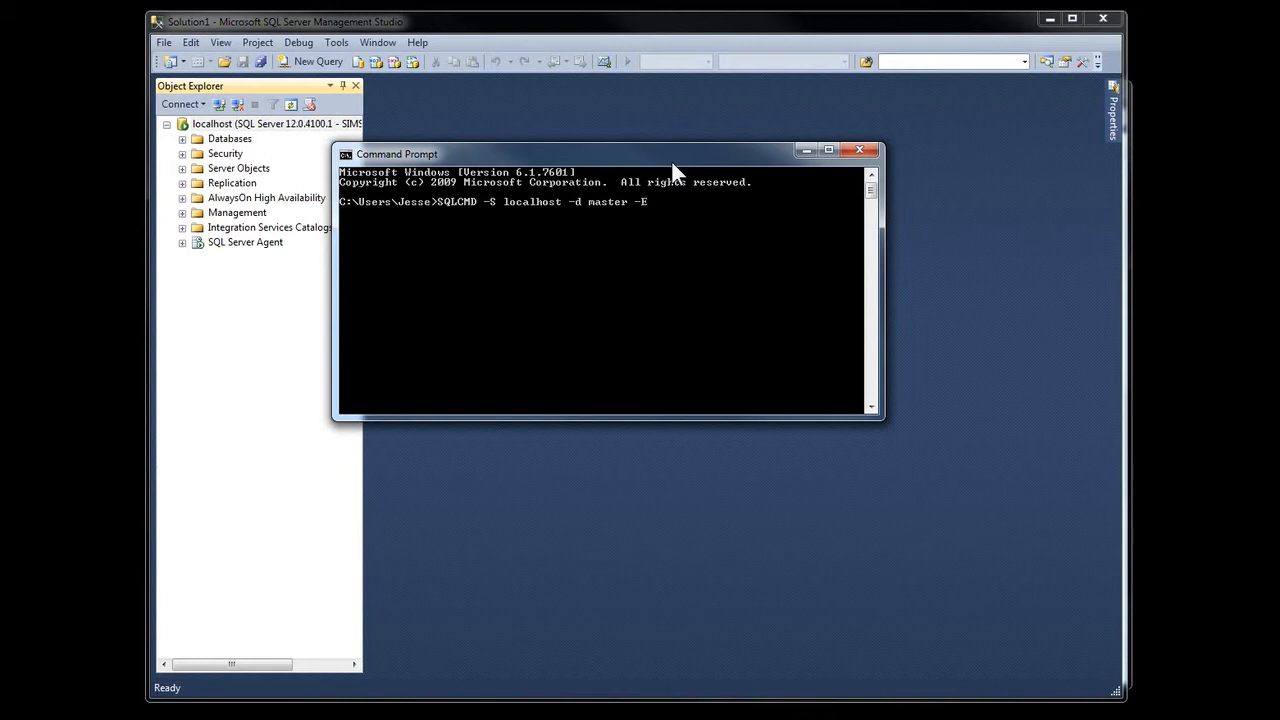
type("-Q")
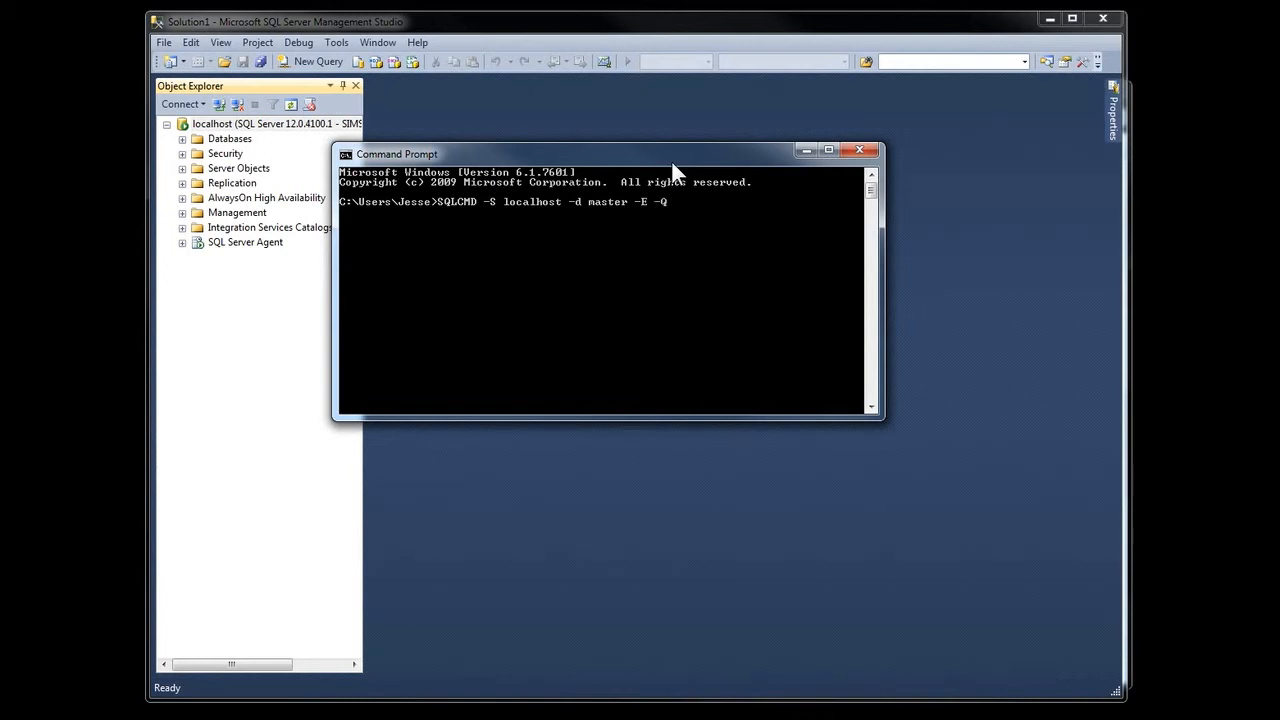
type("\"SELECT @@SERv")
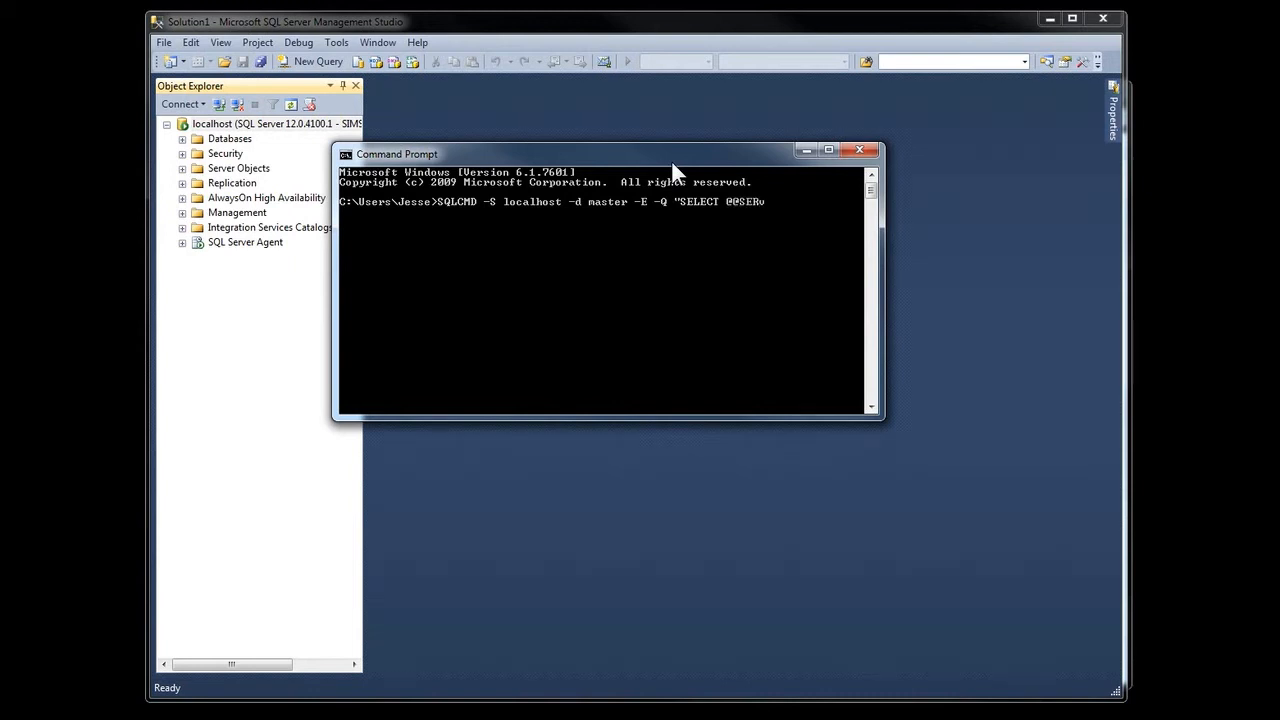
type("ERNAME")
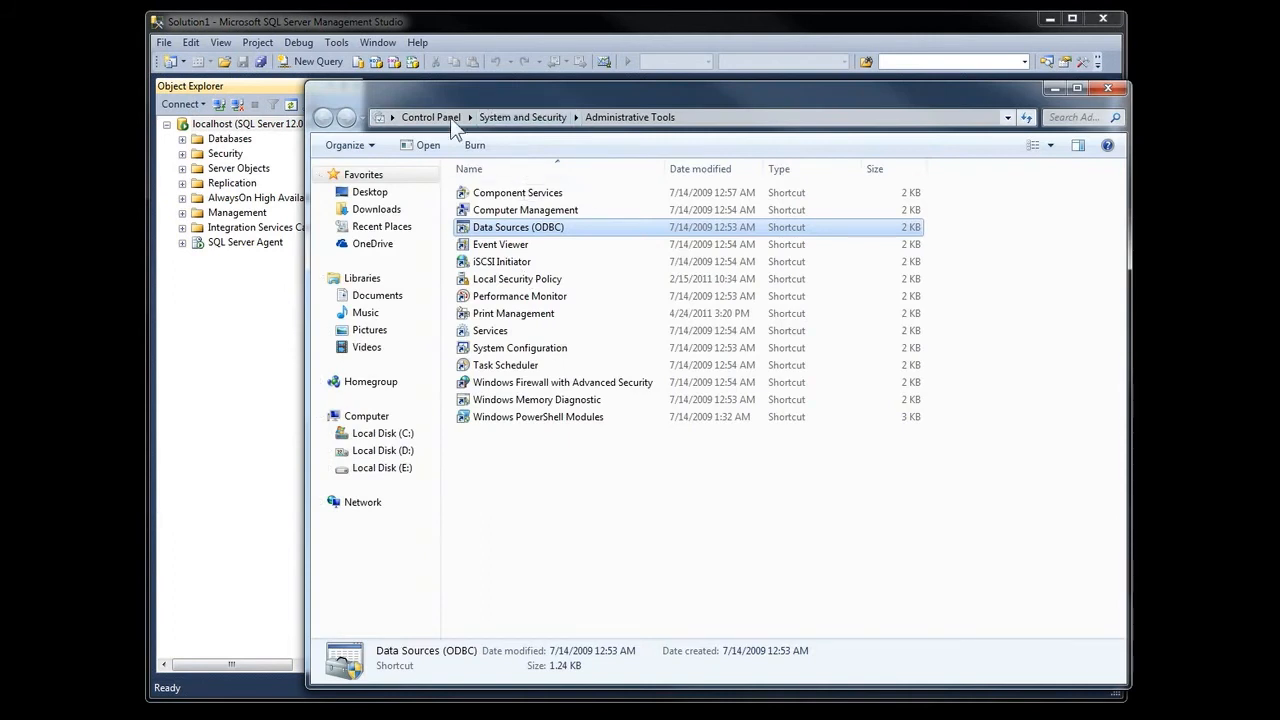
mouse_move(725, 107)
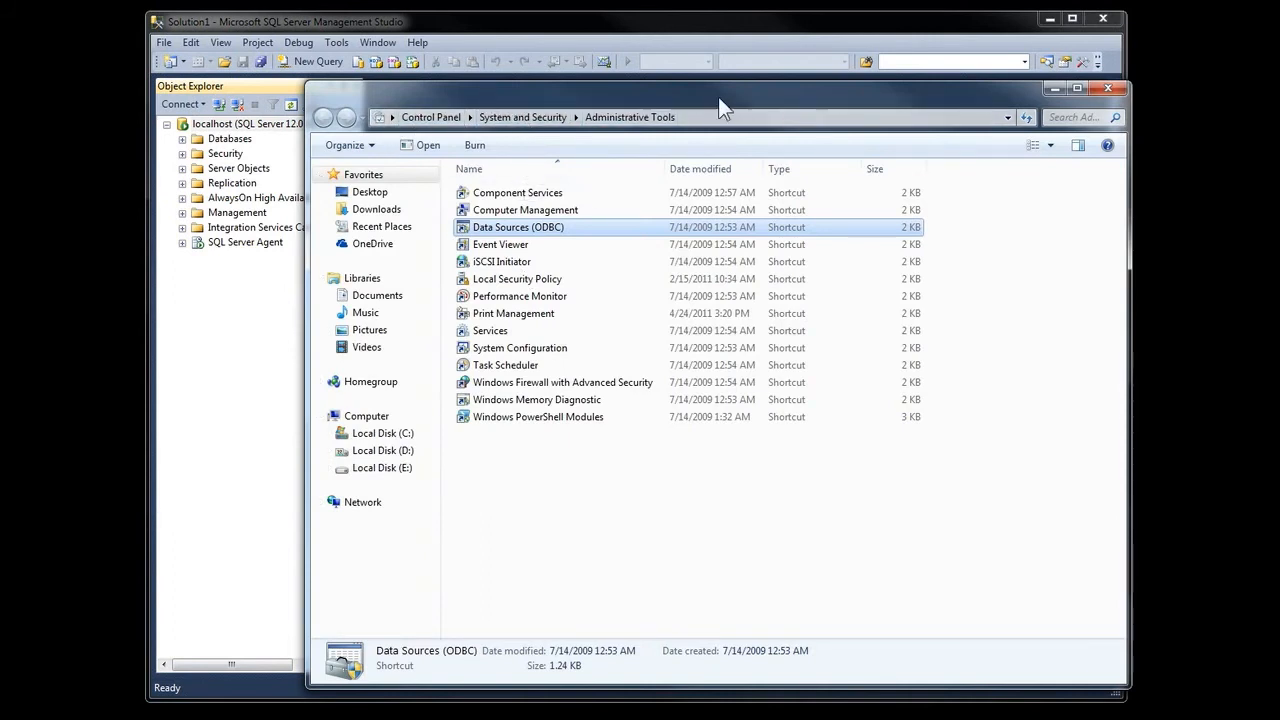
mouse_move(555, 220)
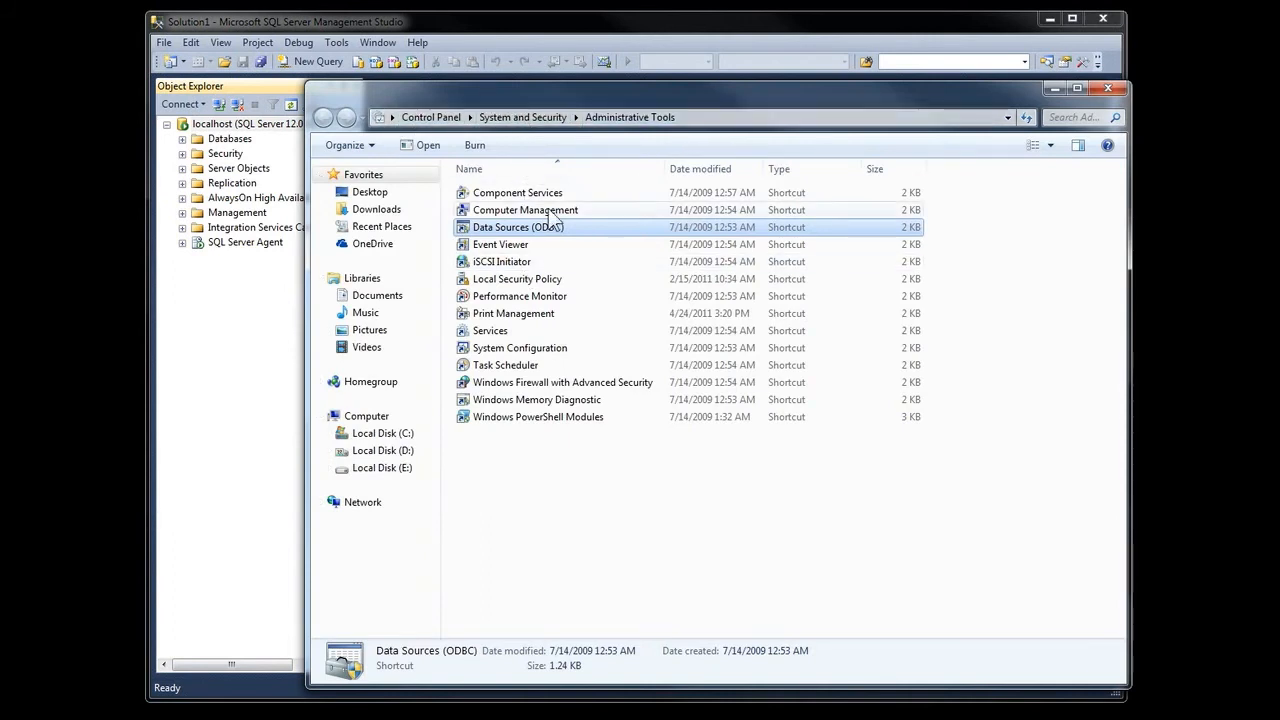
mouse_move(545, 225)
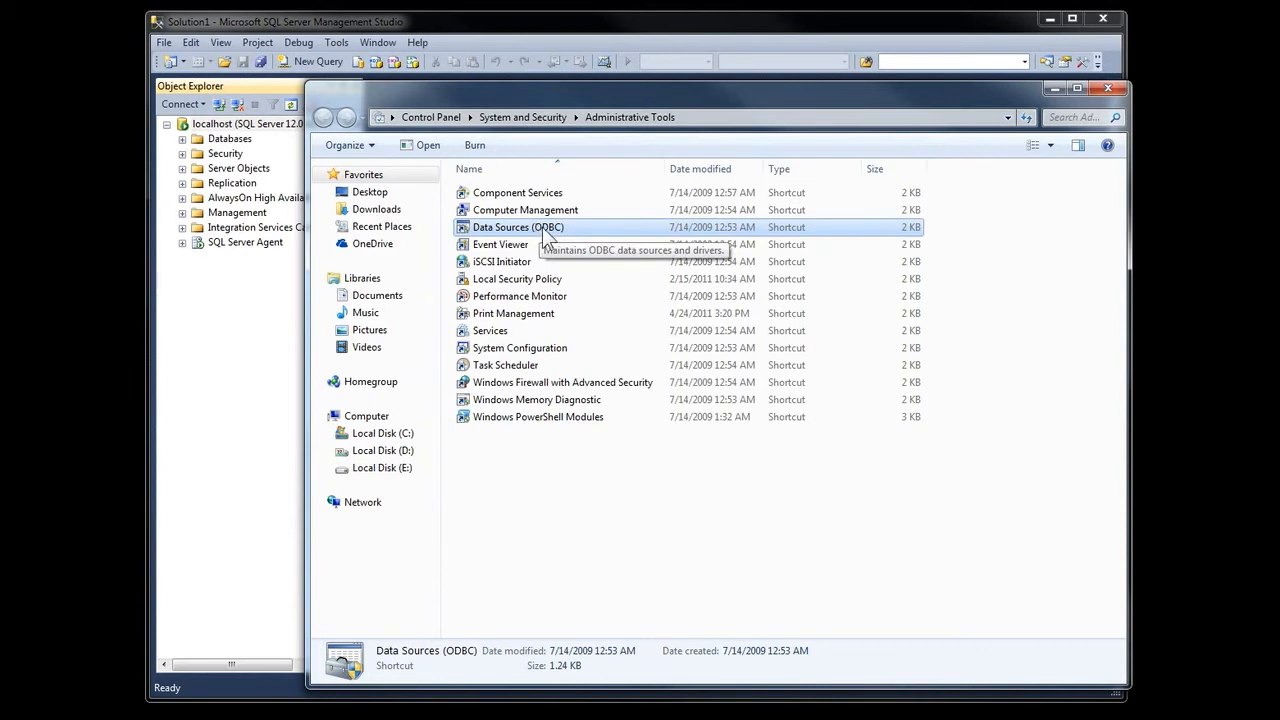
- Launch Data Sources (ODBC) from the Administrative Tools folder
double_click(518, 227)
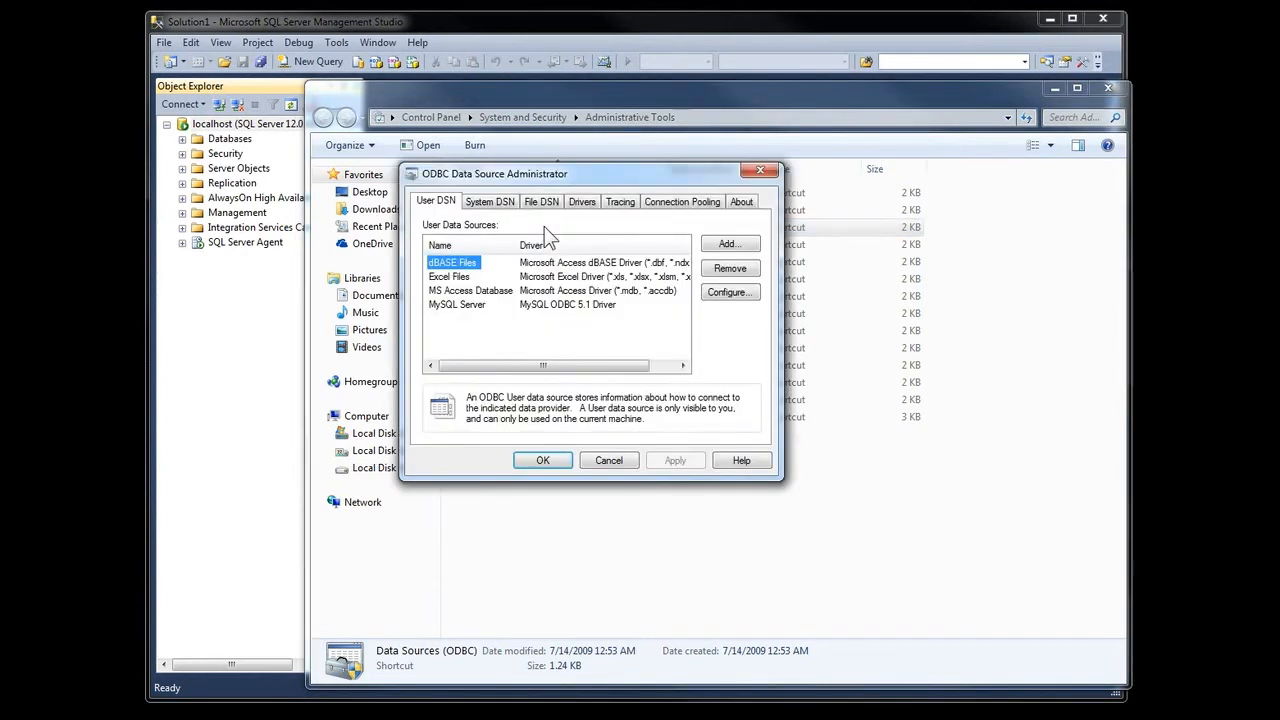
- Add a new System DSN using the SQL Server driver
left_click(489, 201)
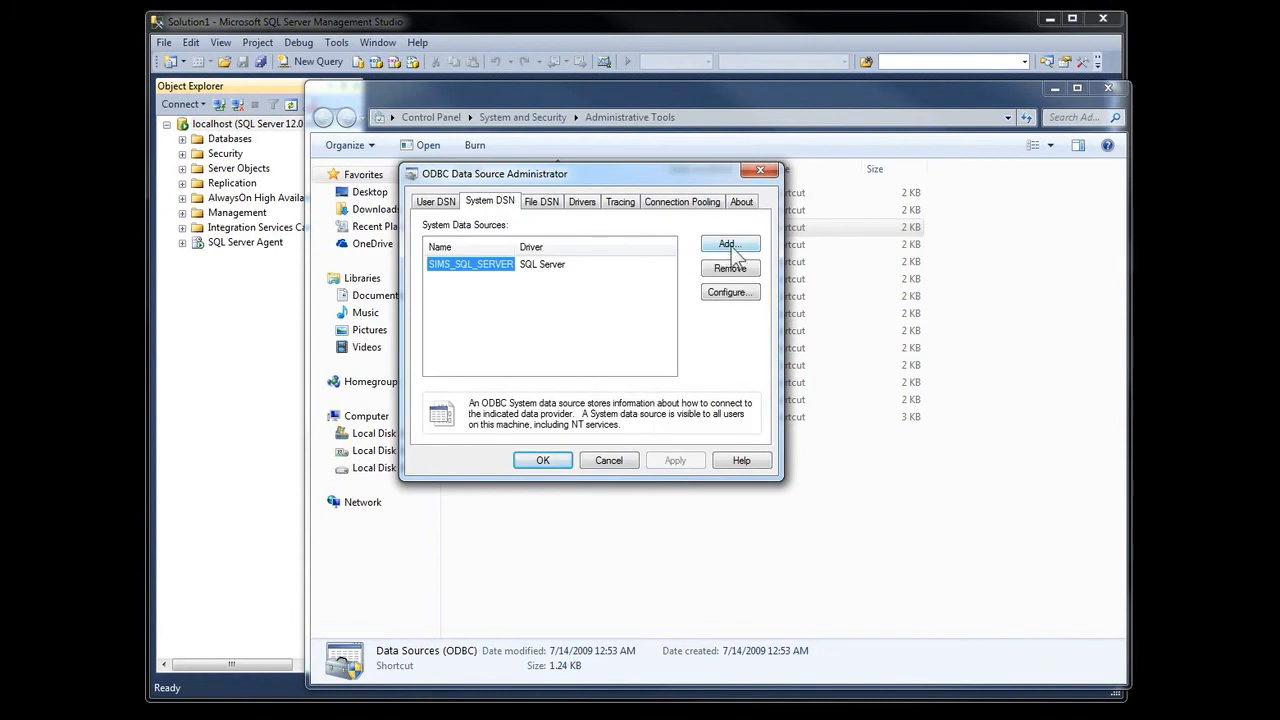
left_click(729, 244)
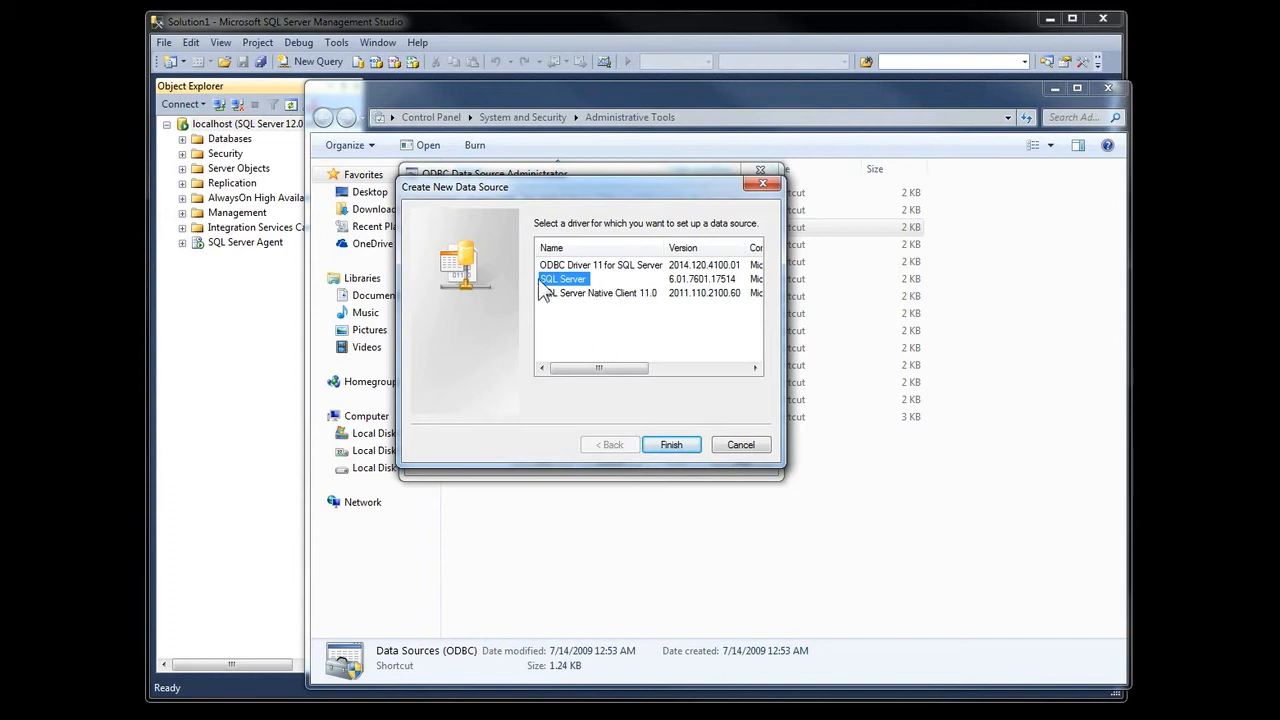
left_click(670, 444)
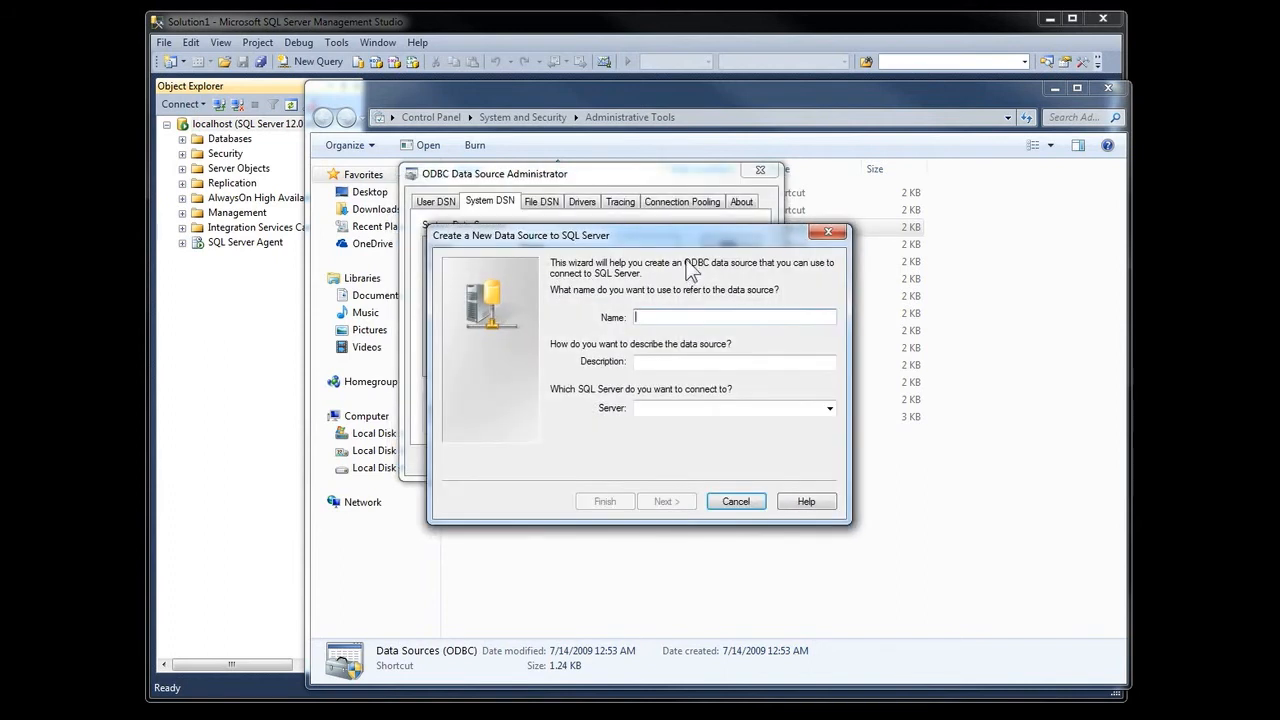
- Enter name server_odbc_connection, description 'an ODBC Connection', and server localhost, then continue
type("server_odbc")
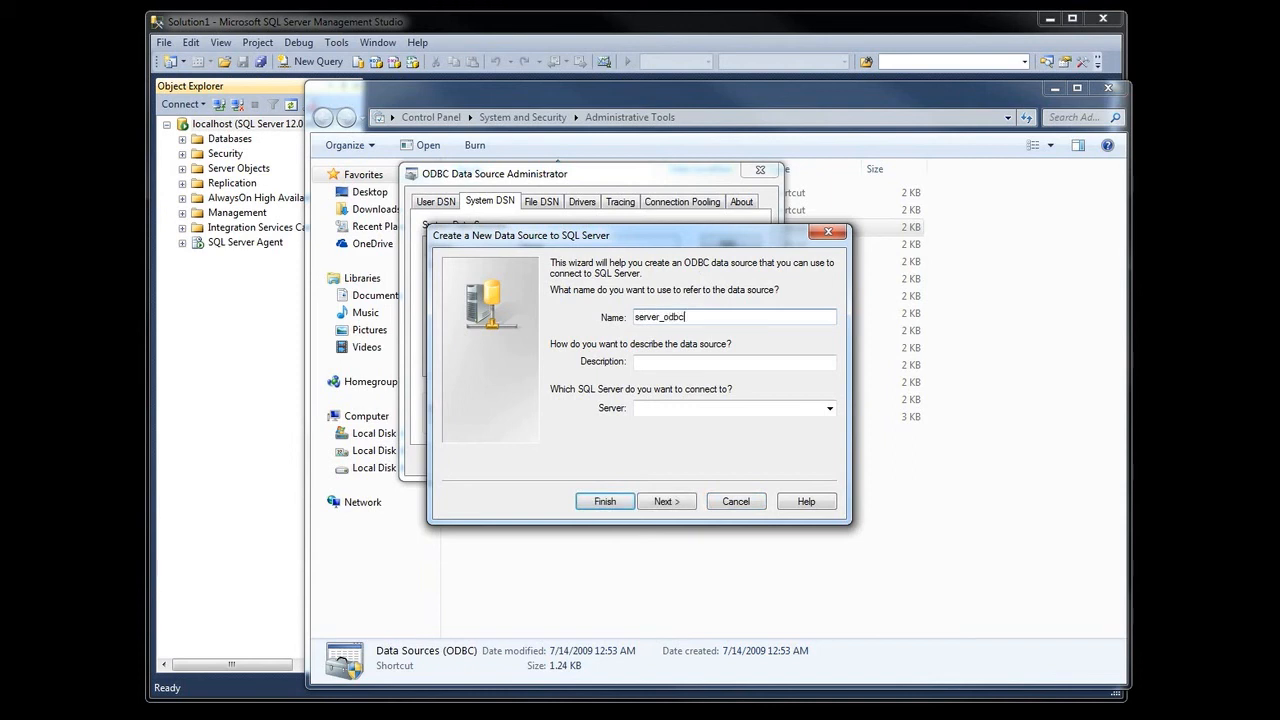
type("_connection")
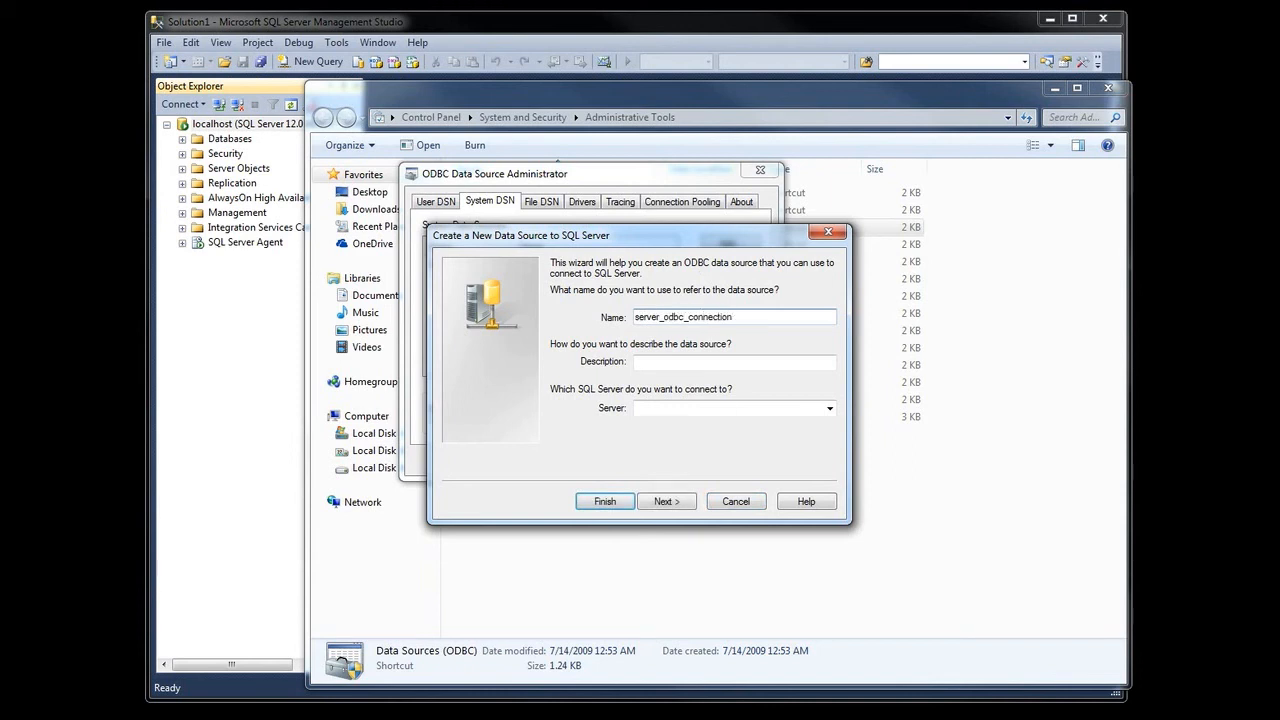
left_click(735, 362)
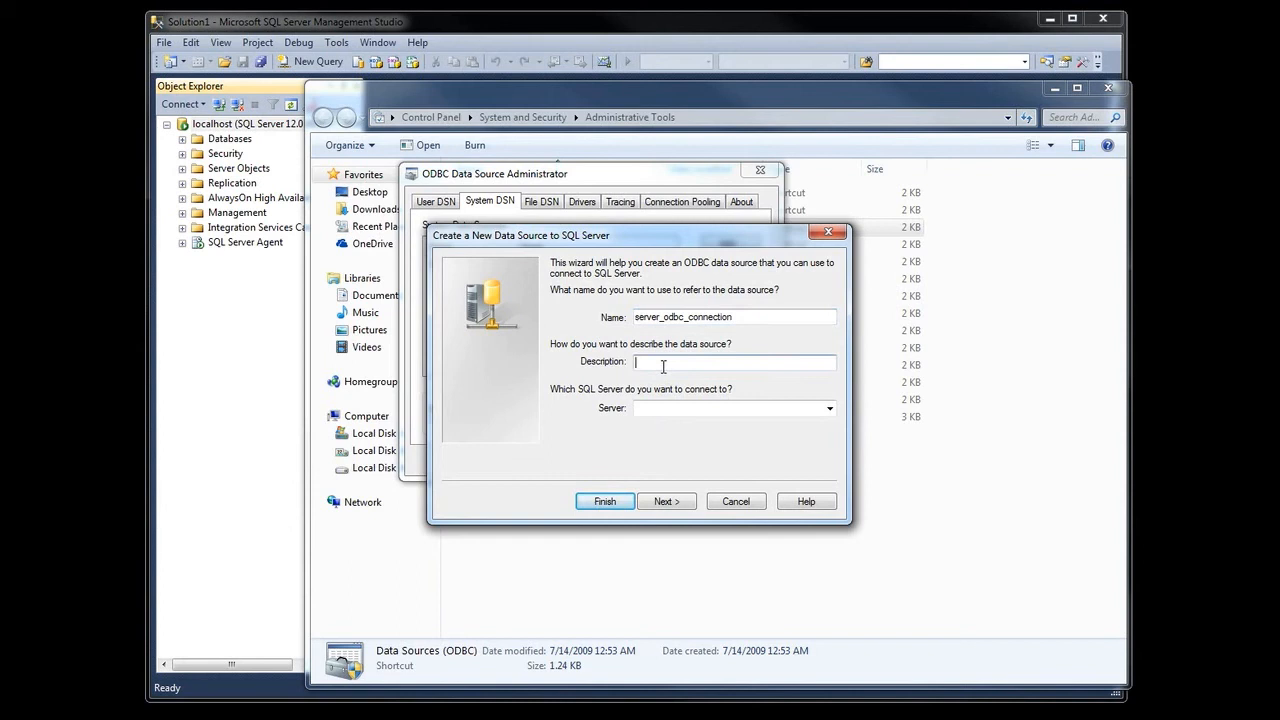
type("an ODB")
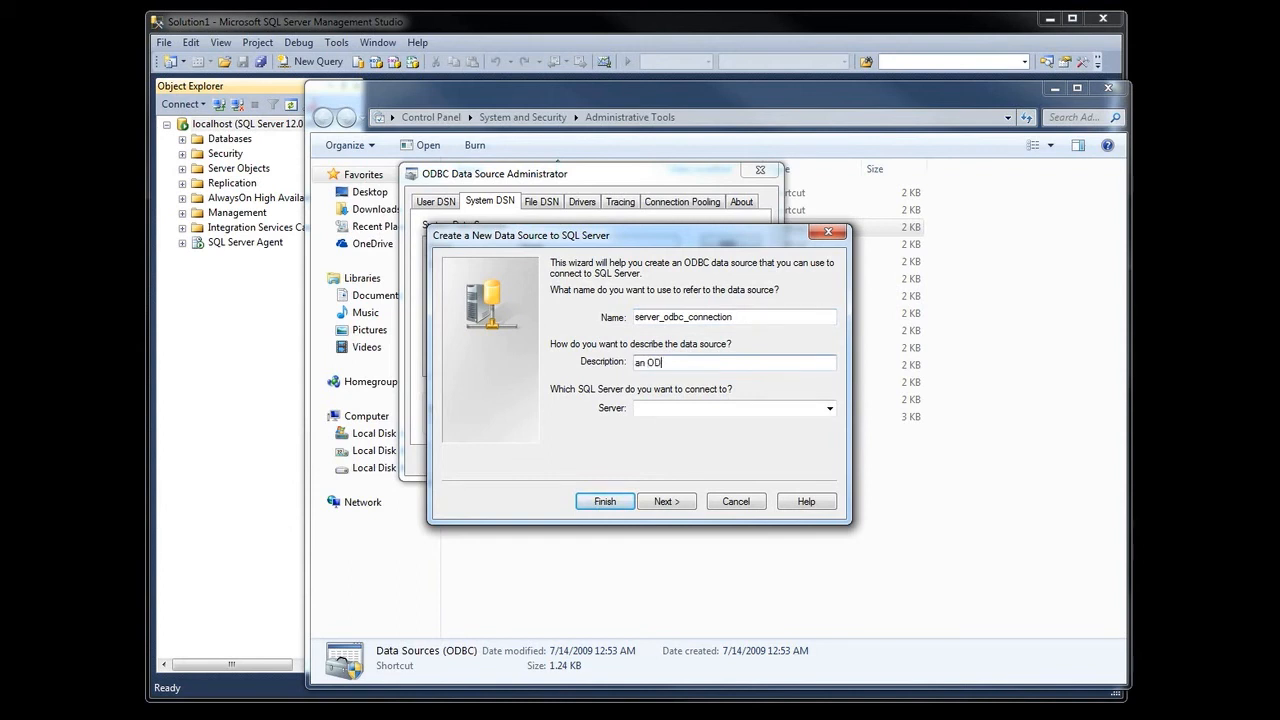
type("BC Connection")
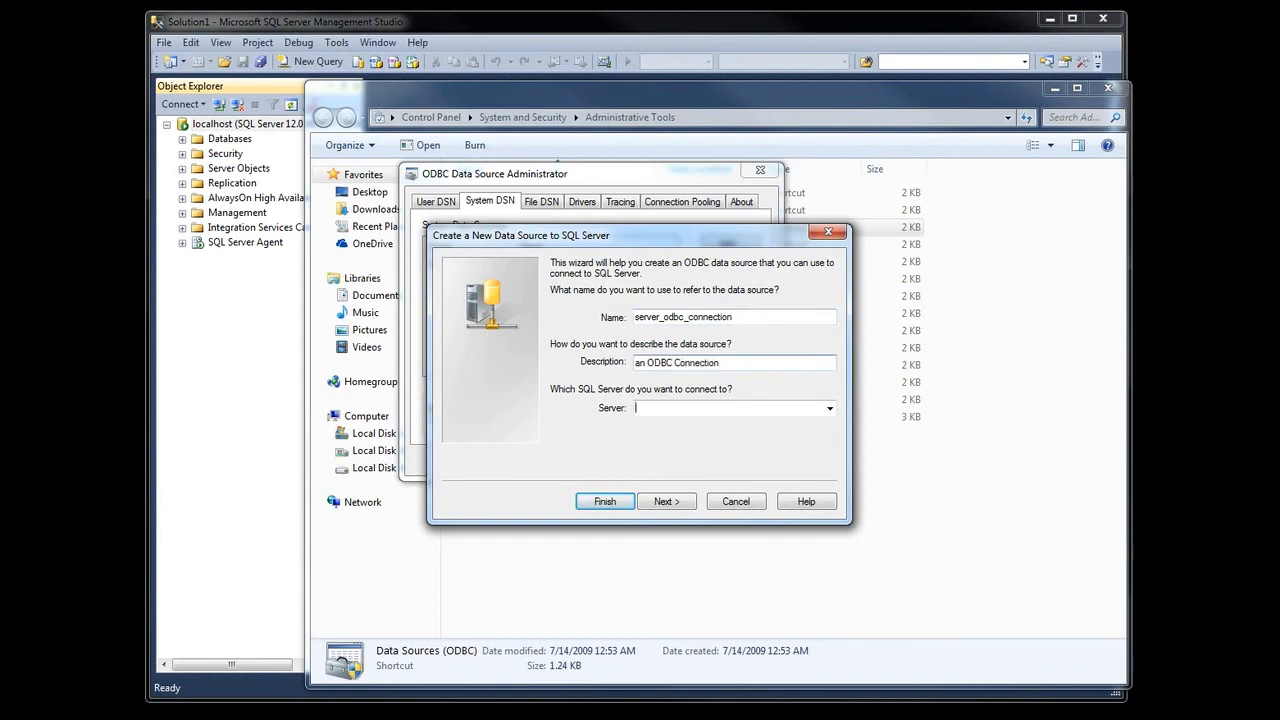
type("loc")
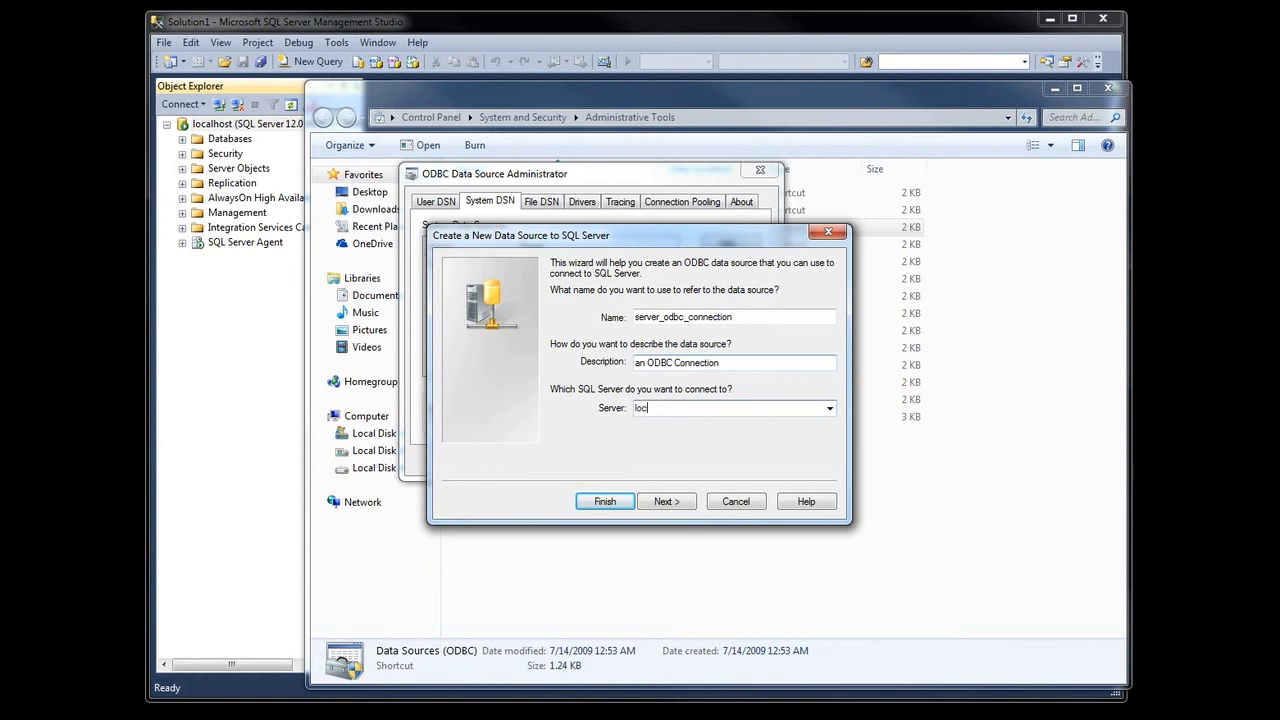
type("alhost")
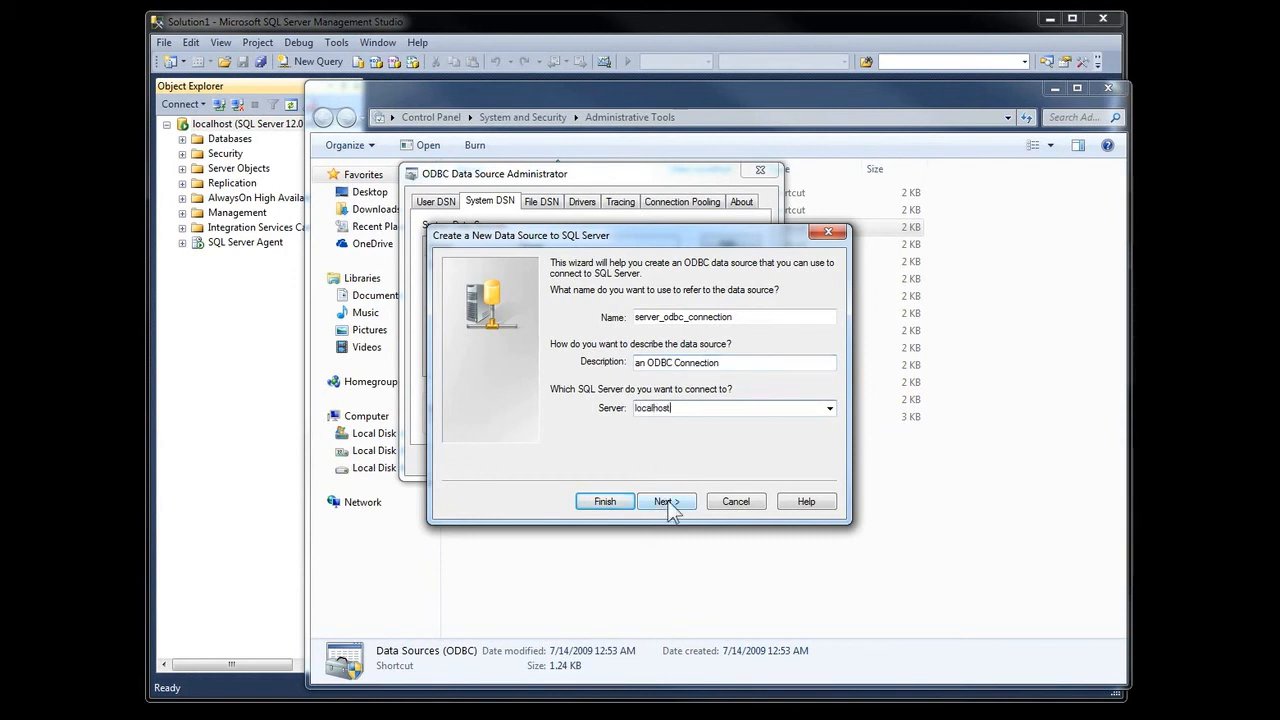
left_click(665, 501)
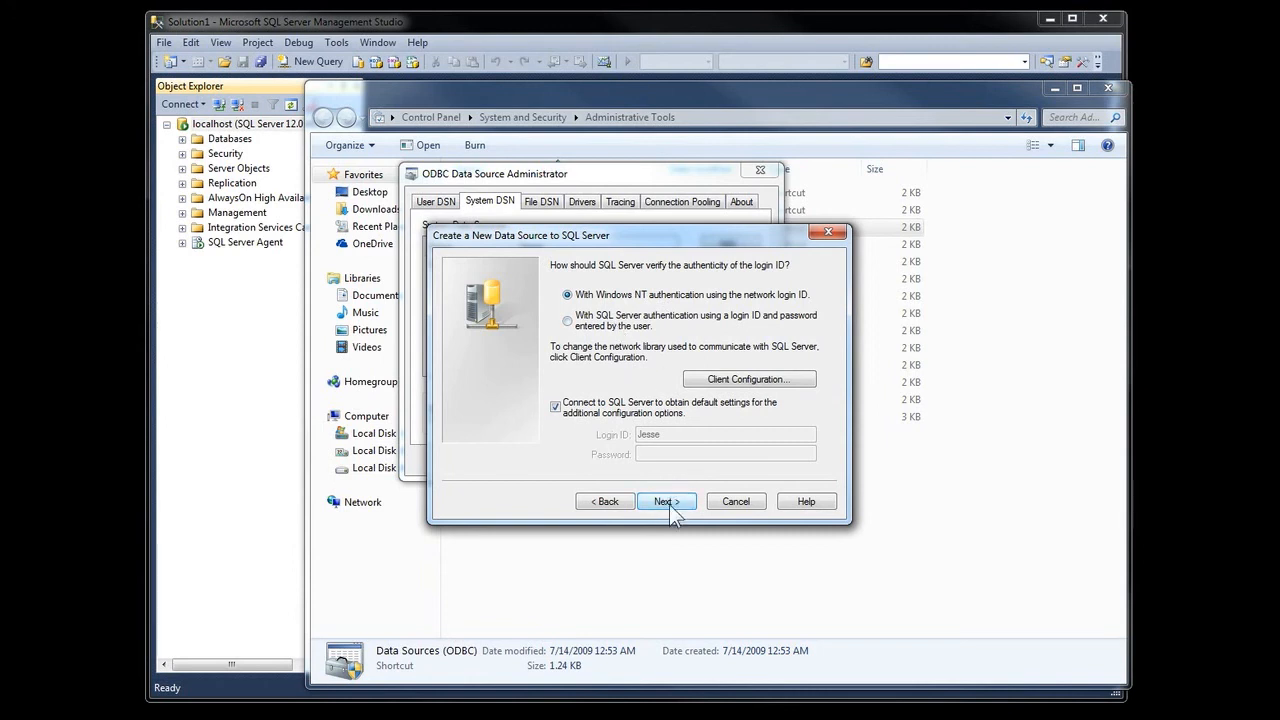
- Keep Windows authentication and master as the default database, then finish the wizard
left_click(665, 501)
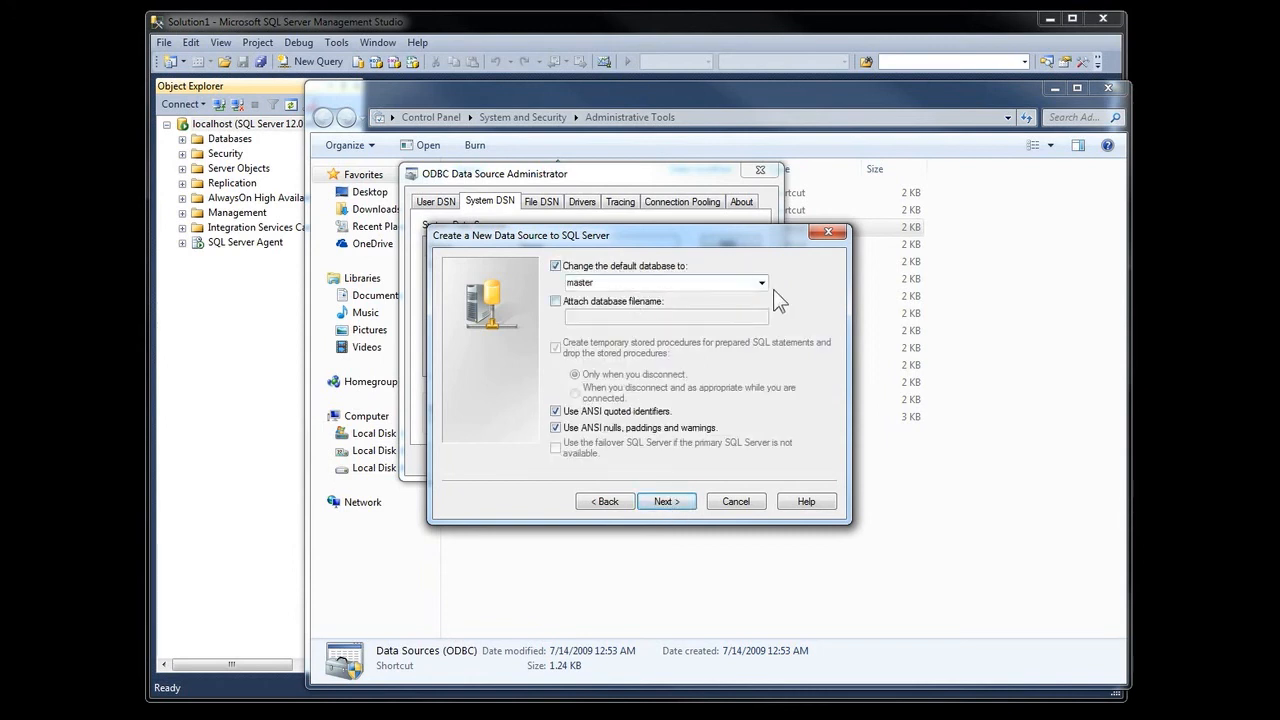
left_click(762, 282)
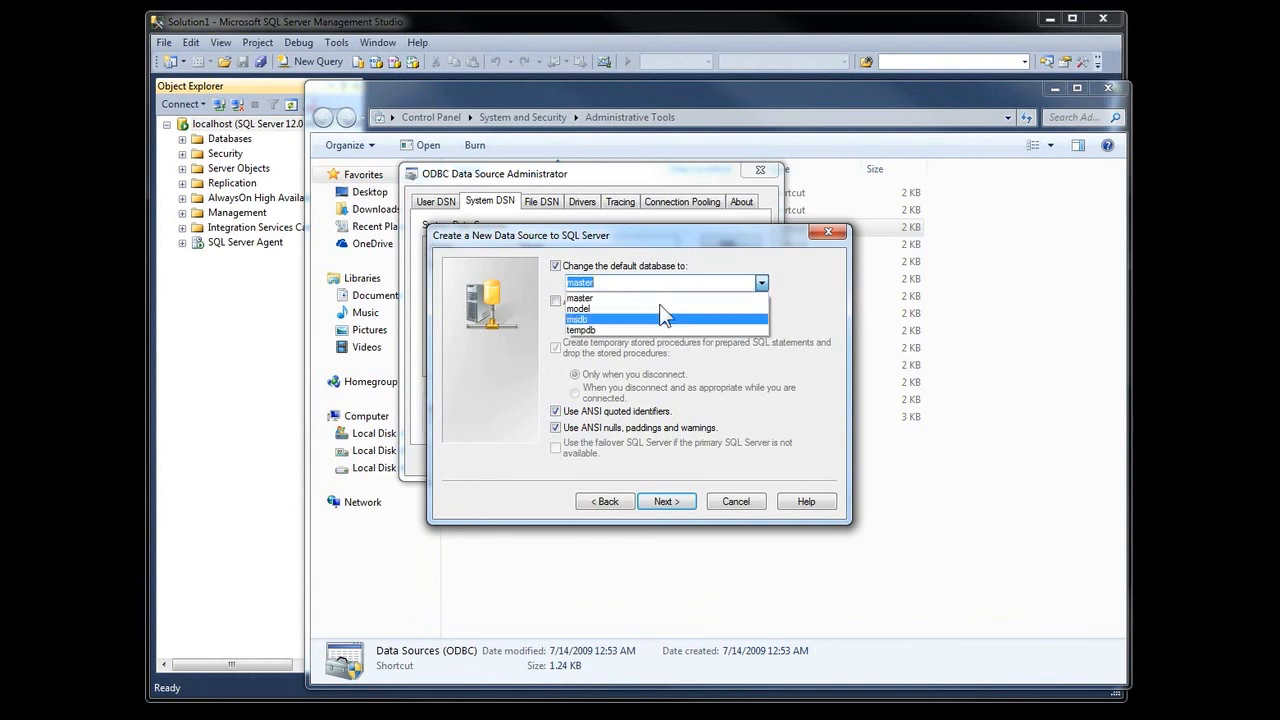
left_click(665, 501)
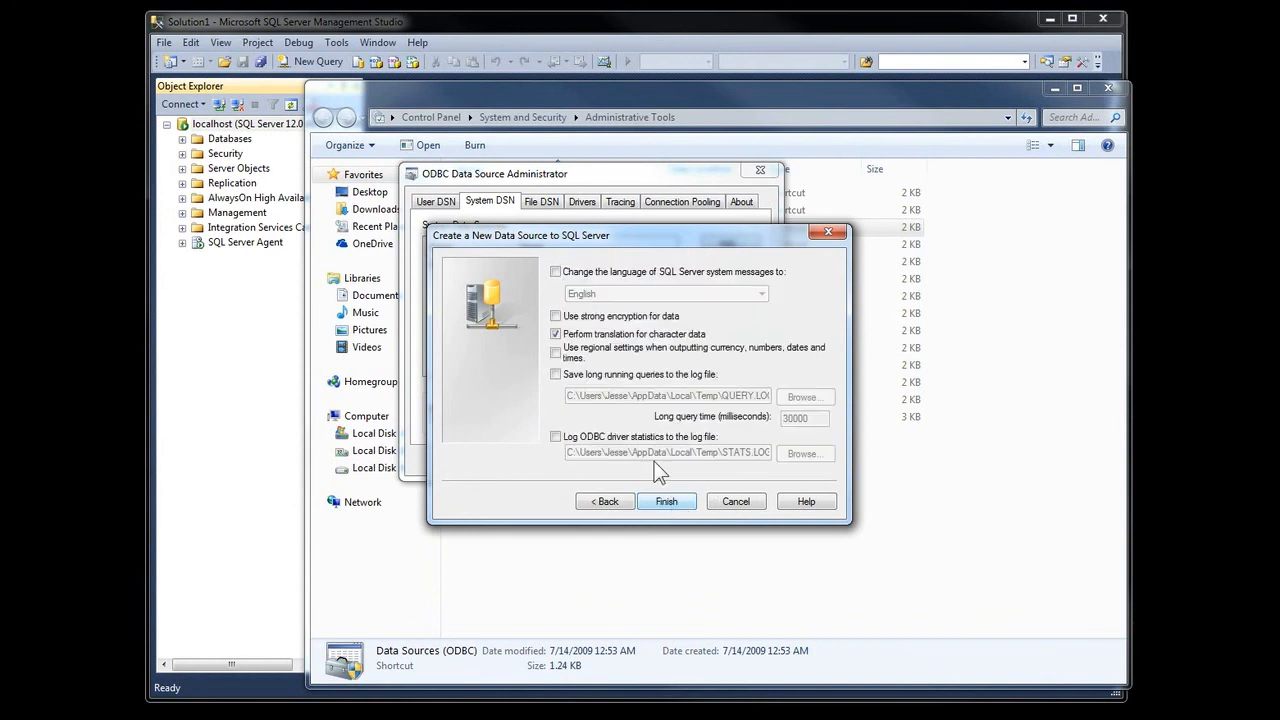
left_click(666, 501)
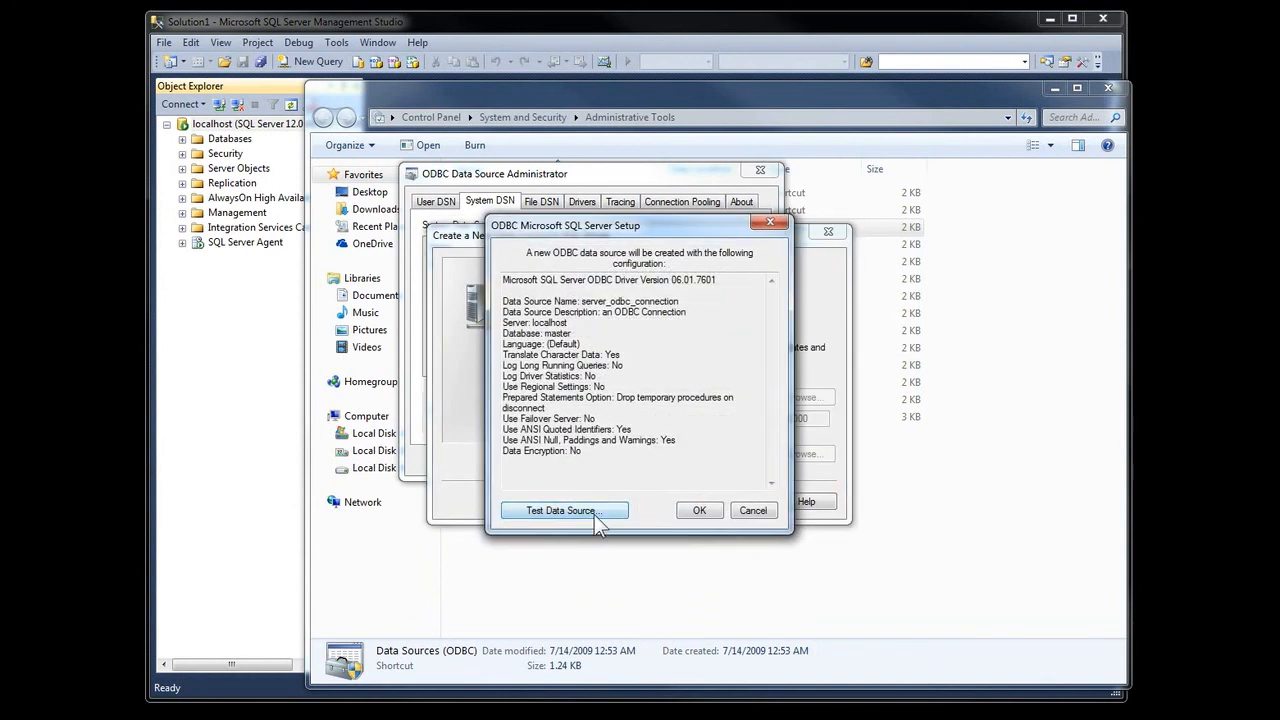
- Test the server_odbc_connection data source and dismiss the successful test results
left_click(563, 510)
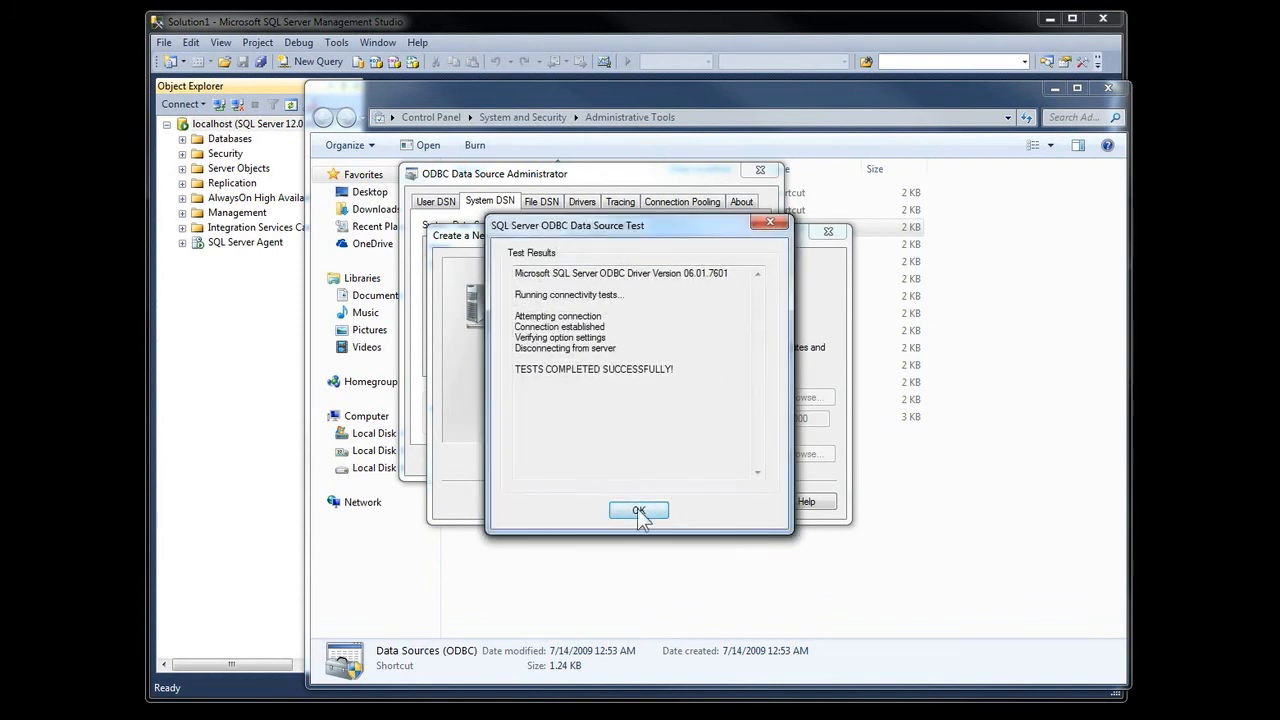
left_click(638, 511)
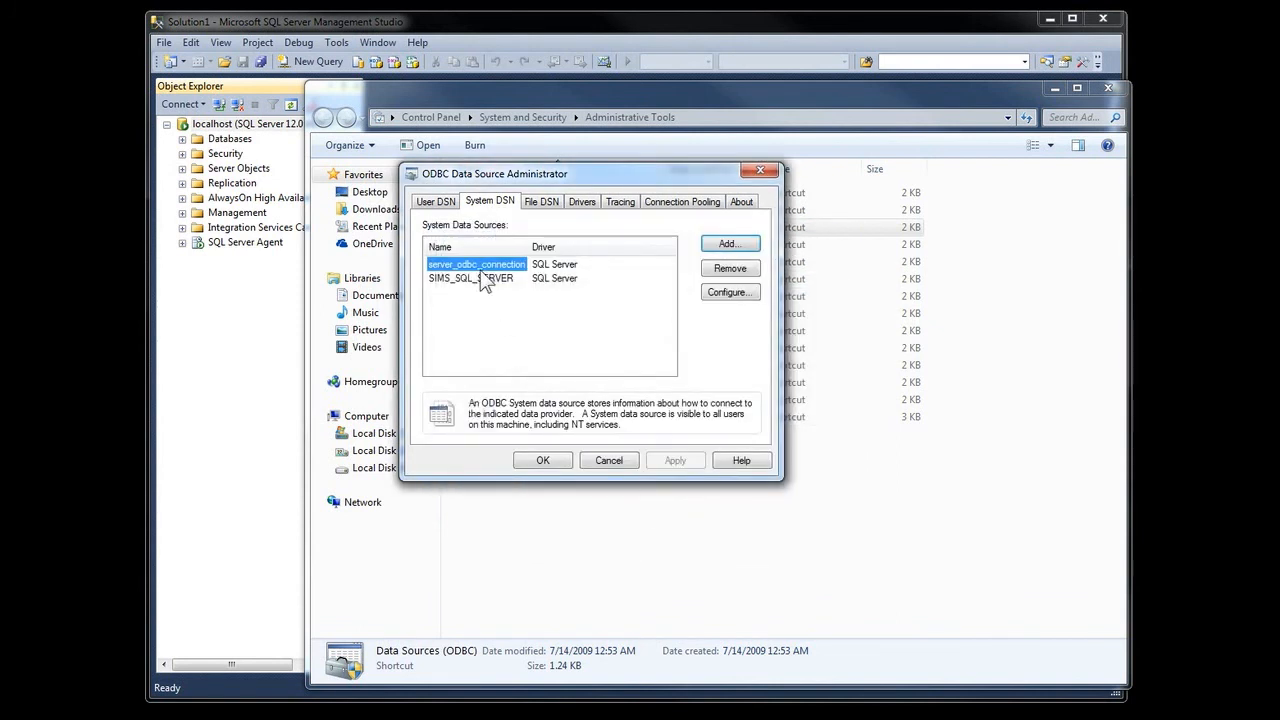